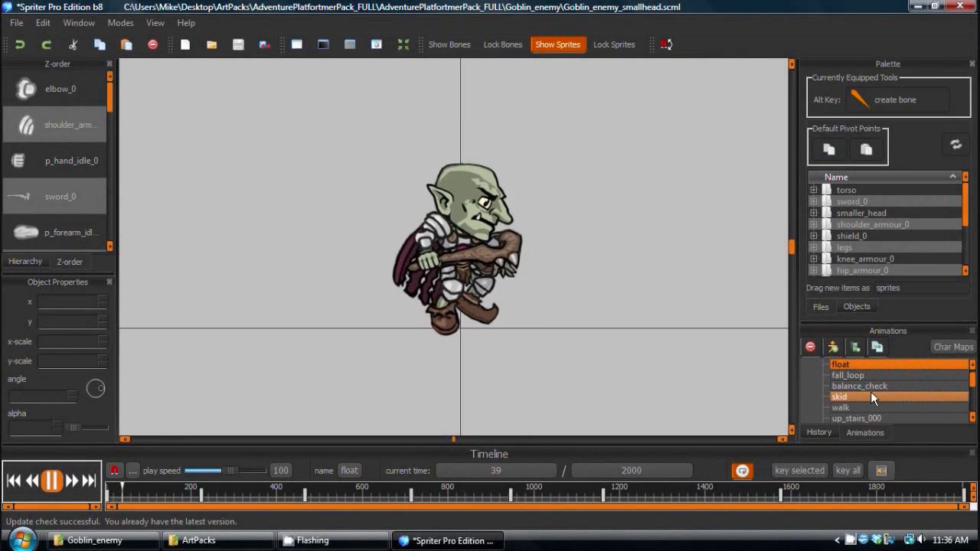
Select the balance_check animation and drag the goblin's head away and back onto its body
left_click(859, 386)
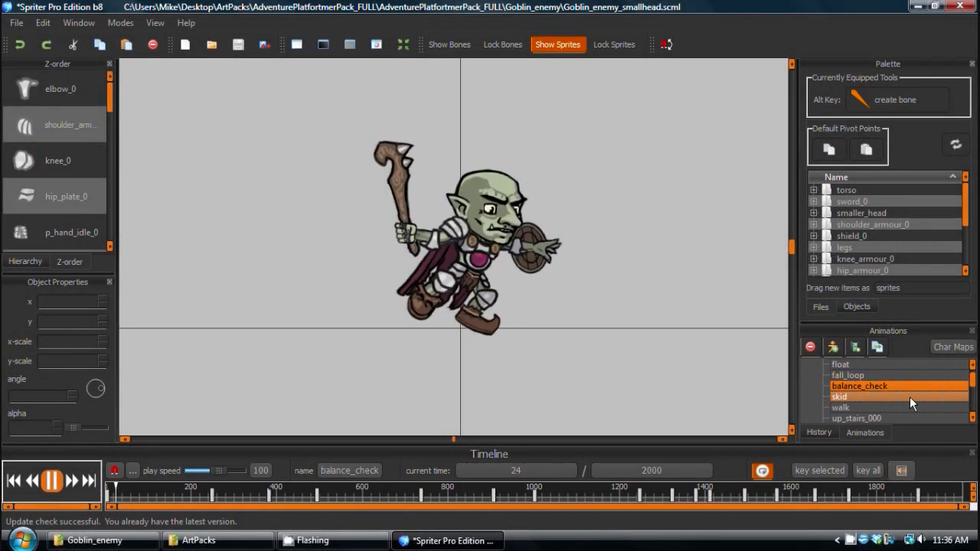
left_click(855, 397)
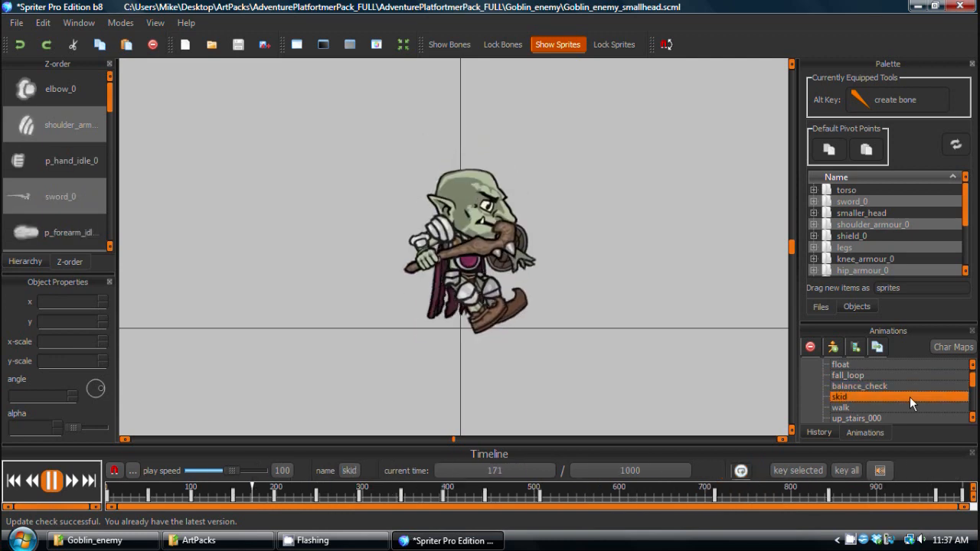
left_click(860, 385)
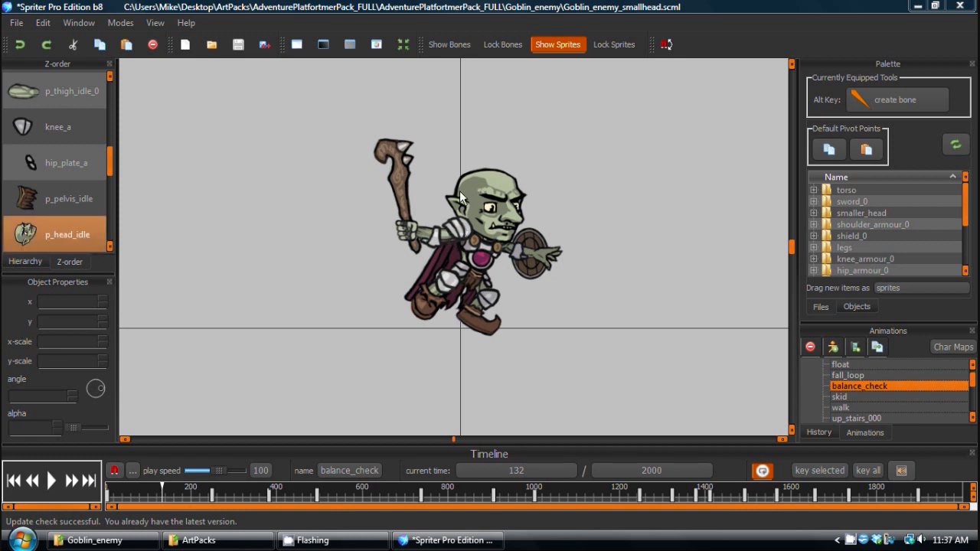
left_click(488, 191)
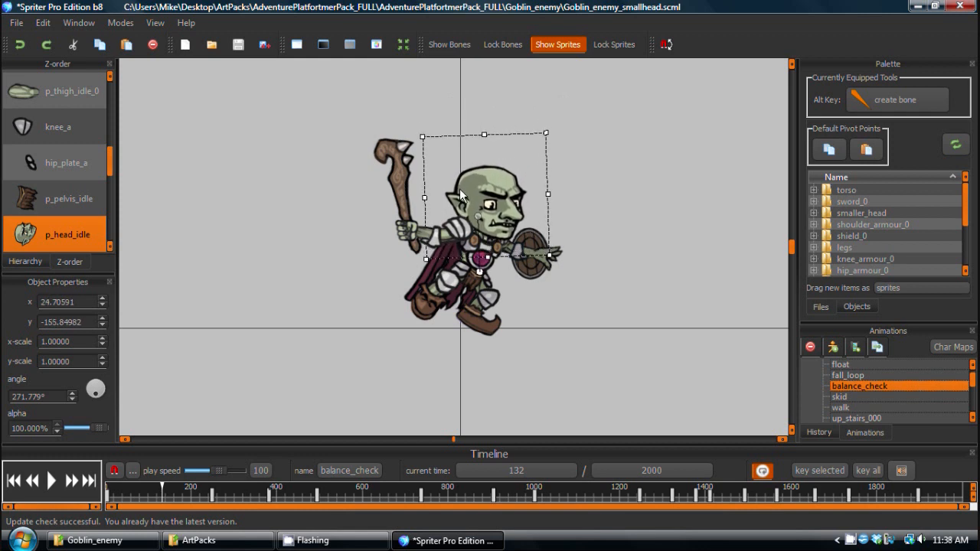
left_click_drag(484, 195, 588, 166)
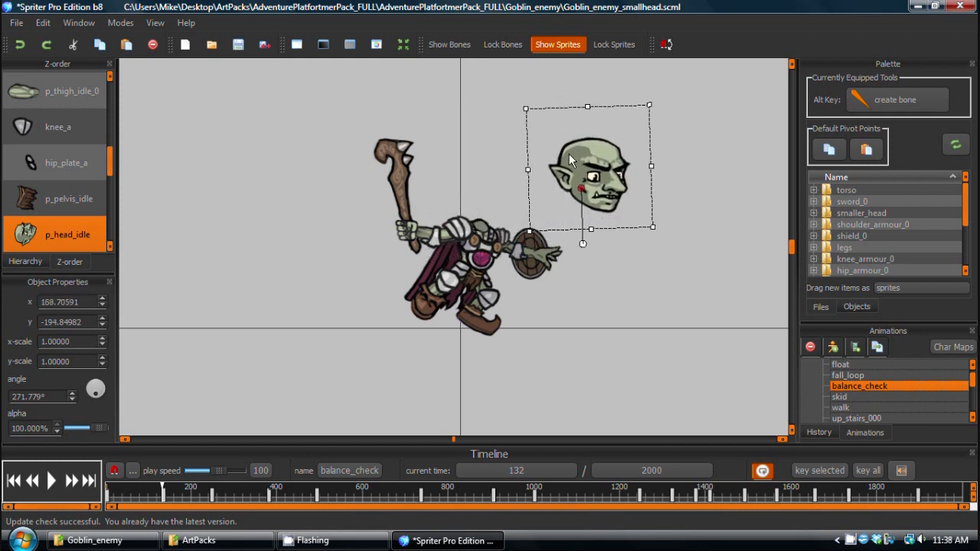
left_click_drag(588, 159, 484, 190)
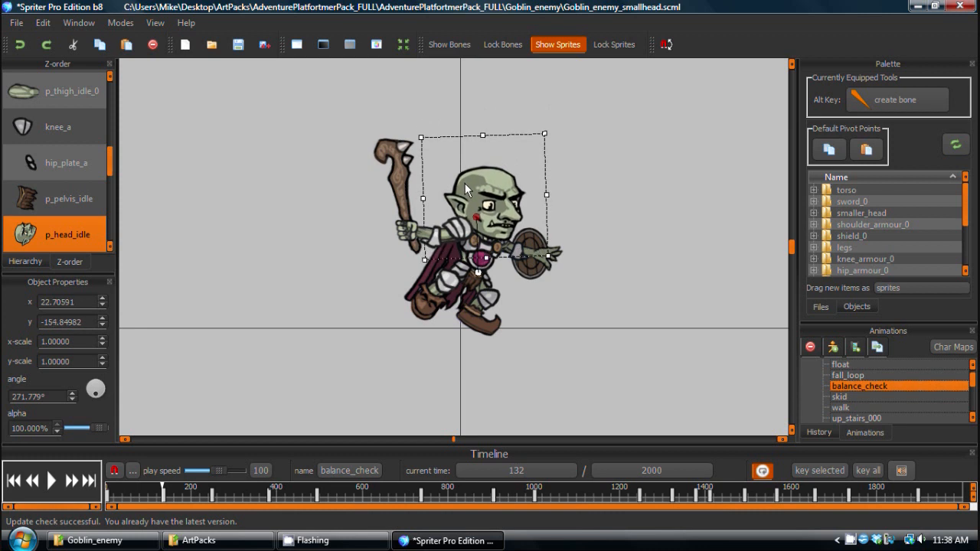
Turn on Show Bones, then play and stop the balance_check preview
left_click(449, 44)
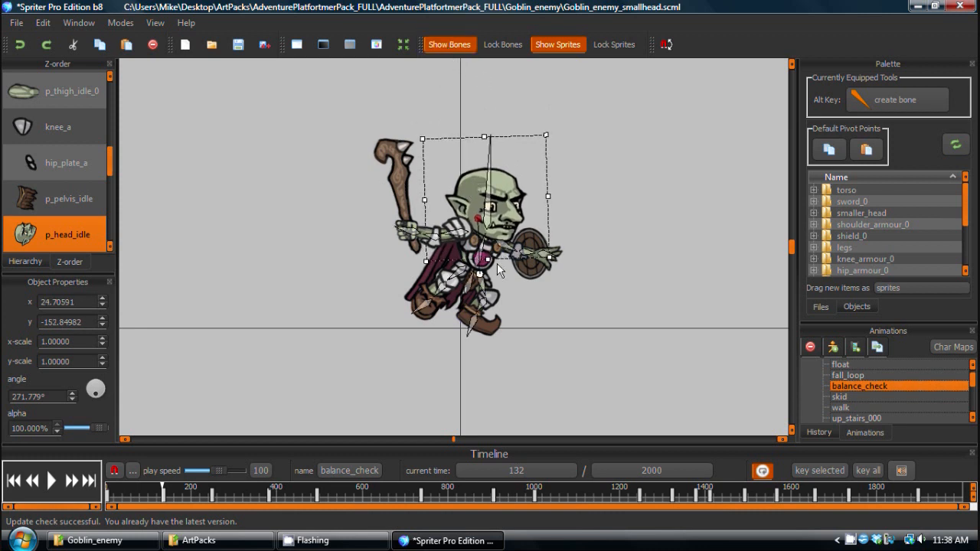
mouse_move(324, 422)
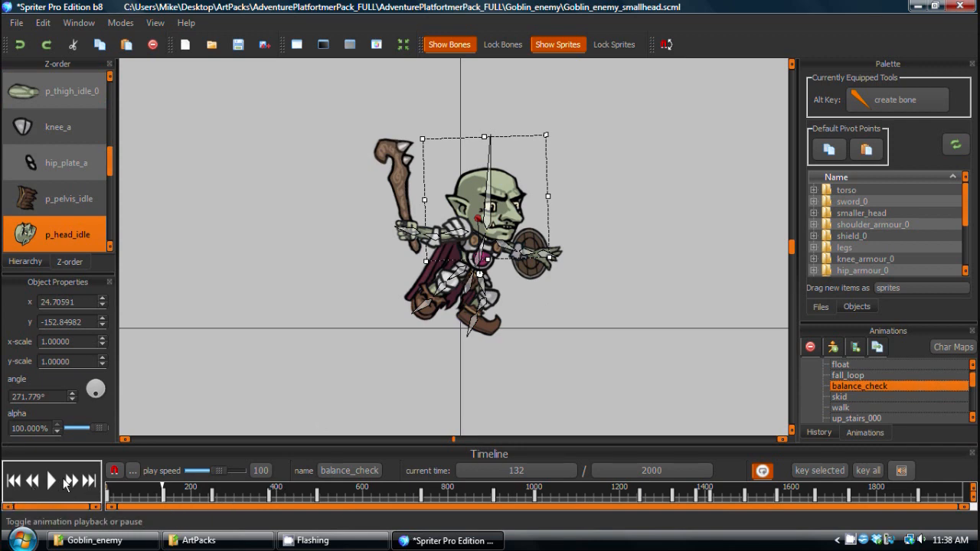
left_click(52, 483)
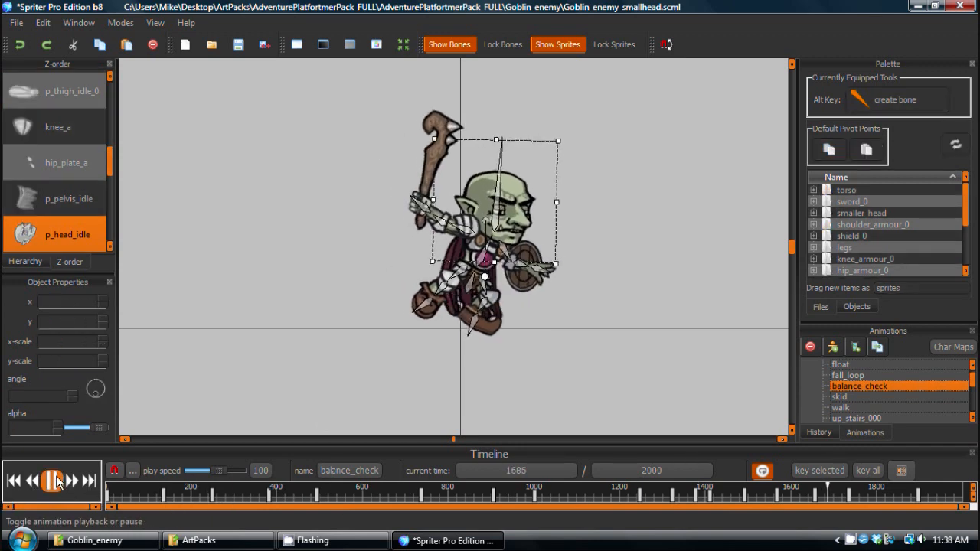
left_click(54, 477)
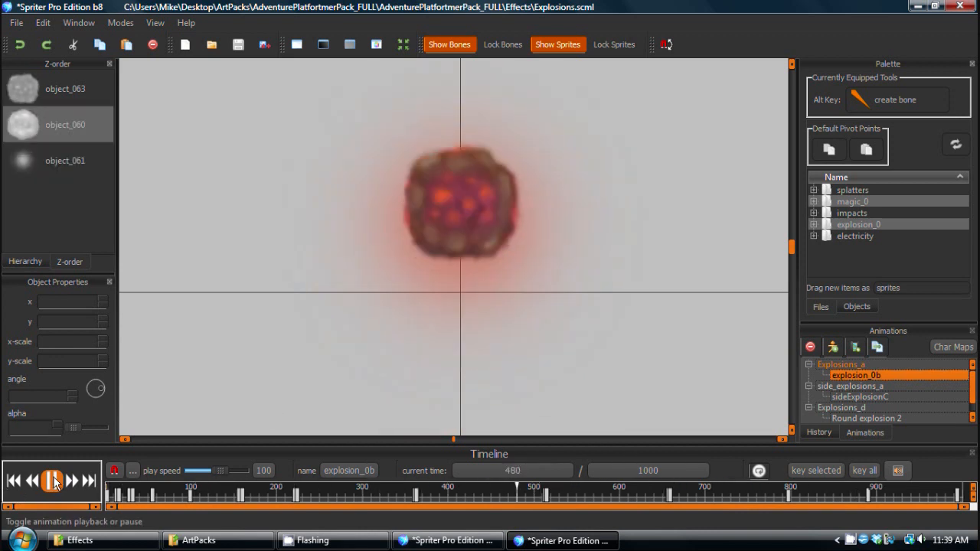
Pause the explosion animation's playback
left_click(51, 481)
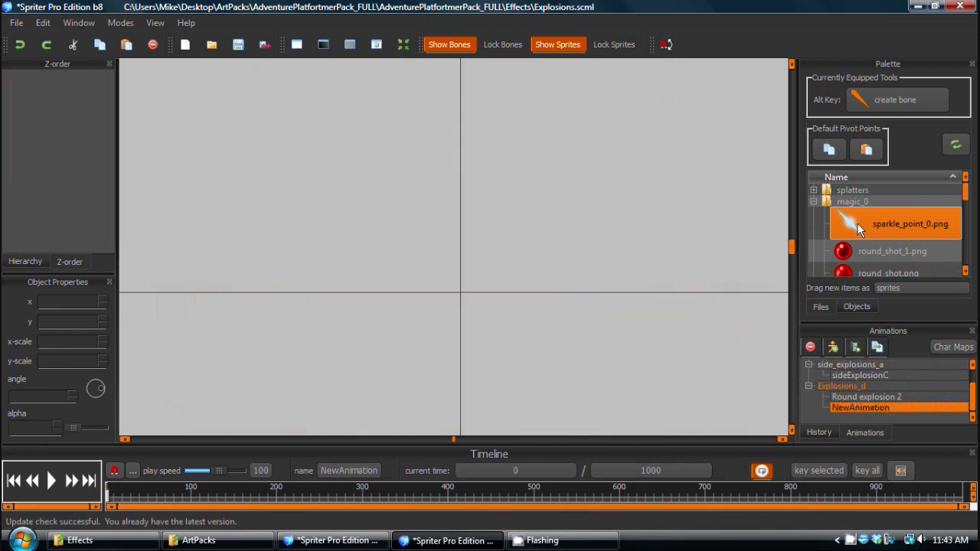
Drop the sparkle_point_0 sprite from the Palette onto the new animation's canvas
left_click_drag(910, 223, 459, 299)
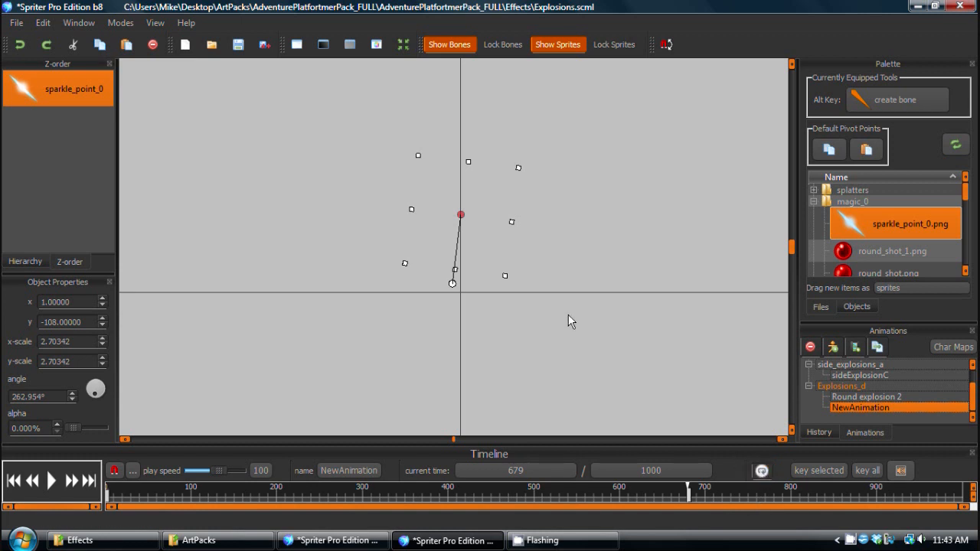
mouse_move(150, 429)
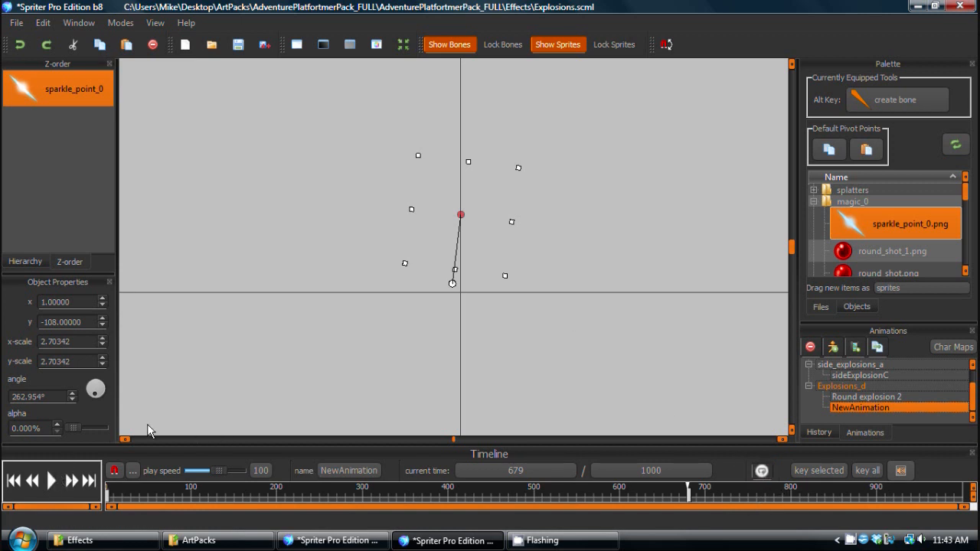
left_click(51, 485)
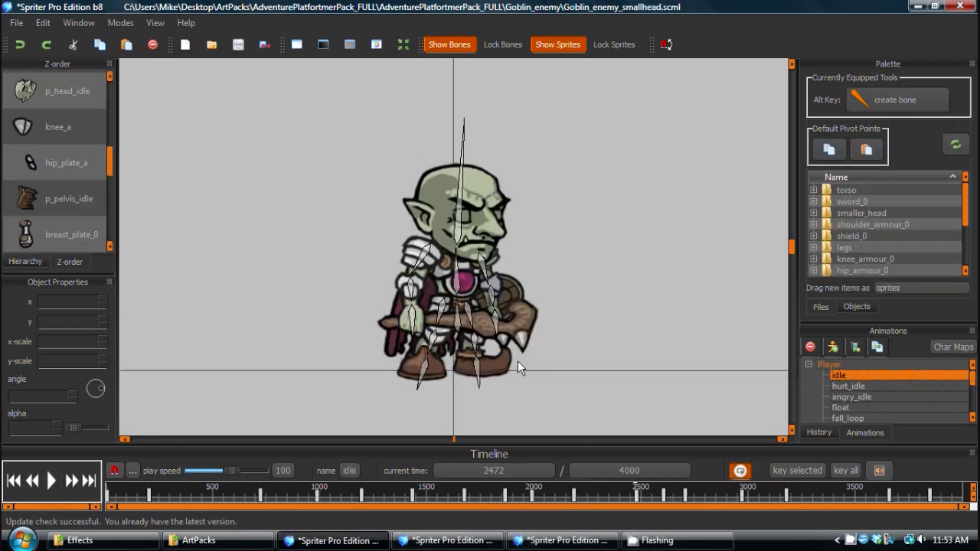
Apply a 1d Speed Curve (Fast) with 2 (Cubic) control points to the idle keyframe
left_click(51, 483)
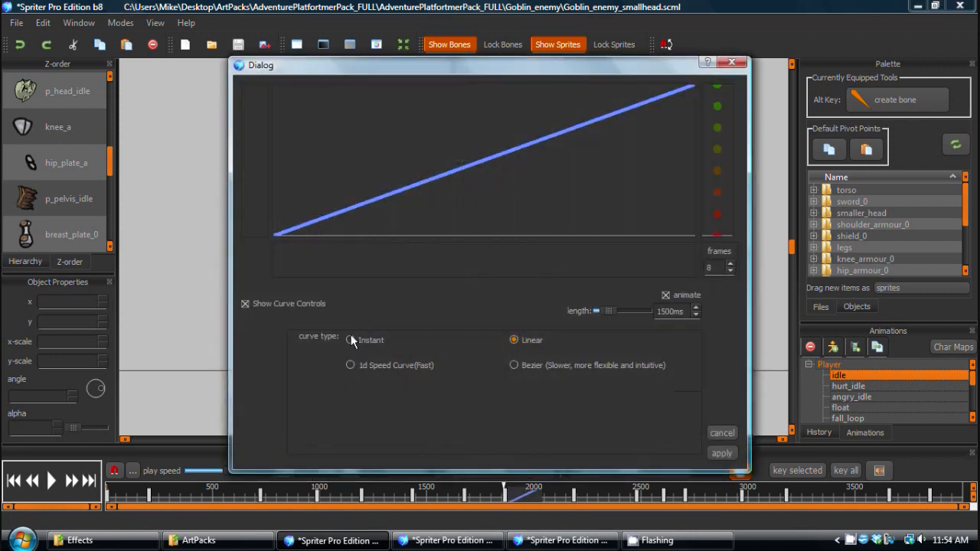
left_click(350, 366)
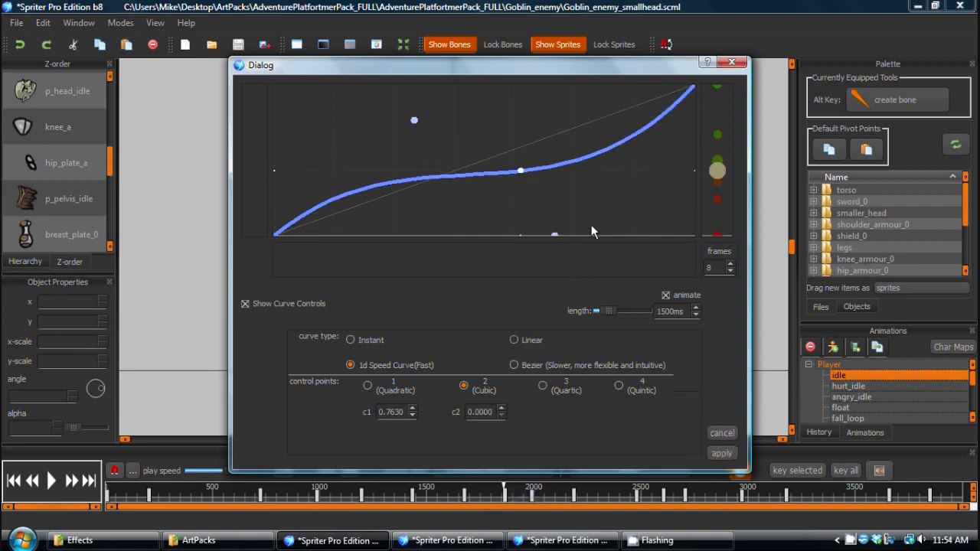
left_click(722, 453)
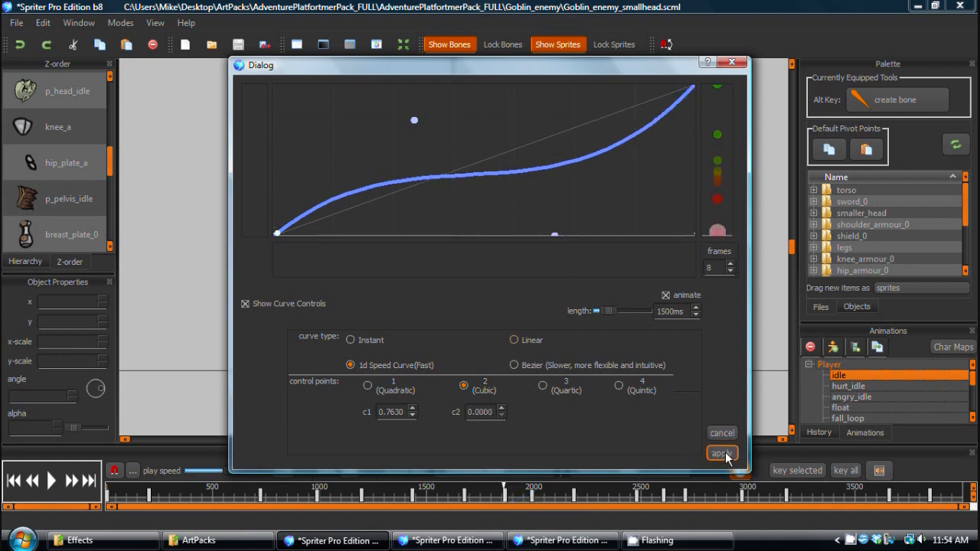
left_click(721, 453)
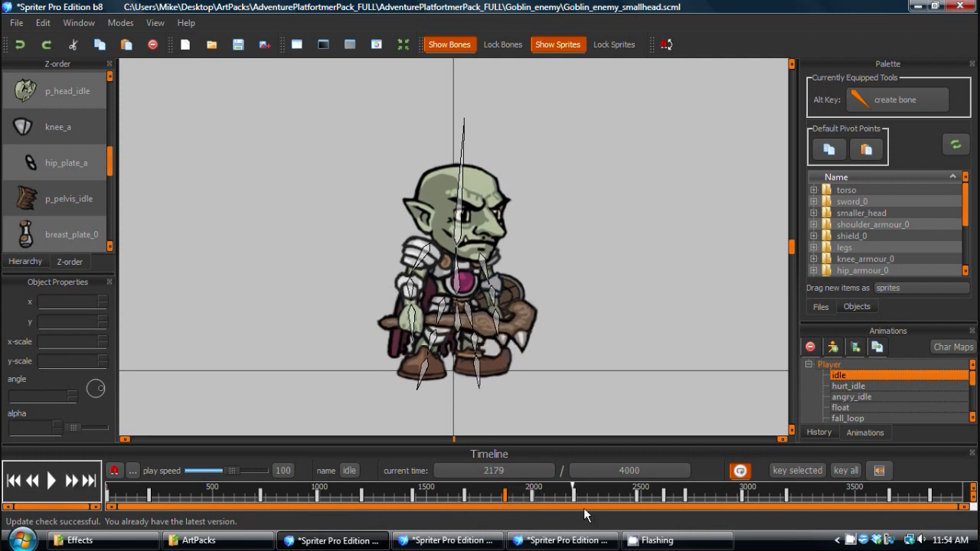
left_click(332, 541)
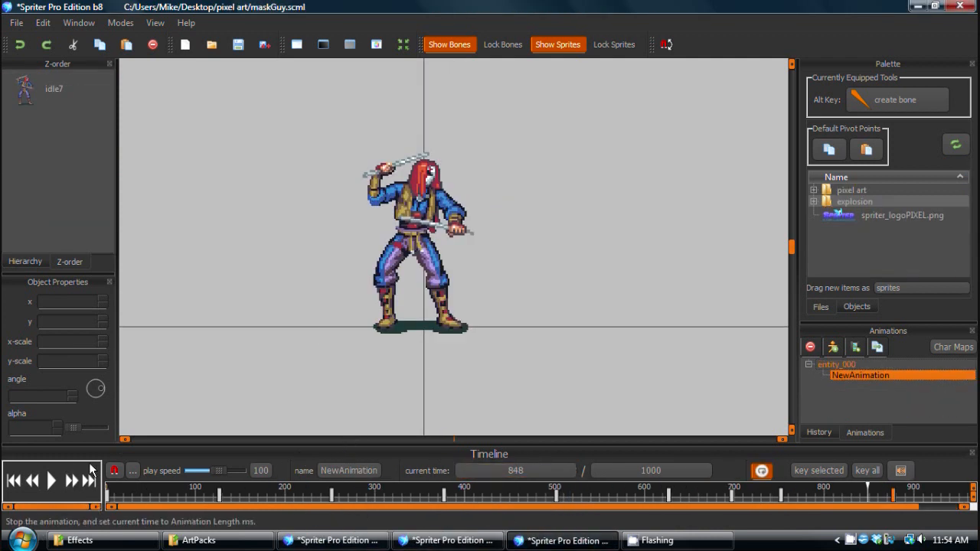
left_click(51, 482)
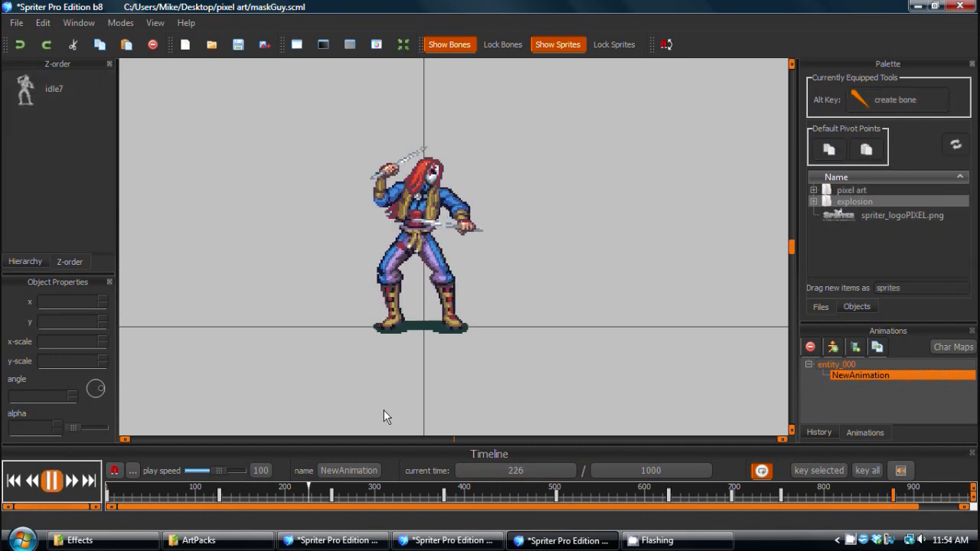
left_click(49, 483)
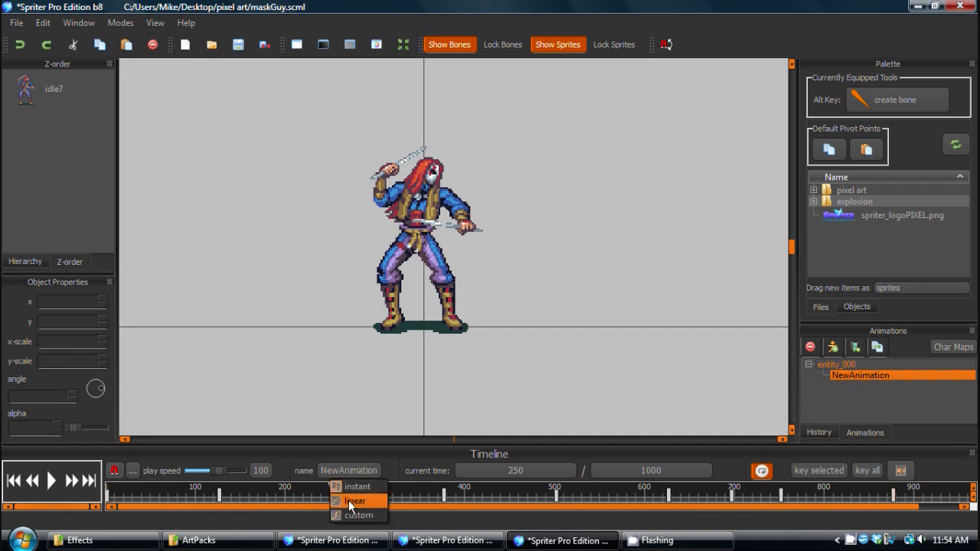
mouse_move(357, 515)
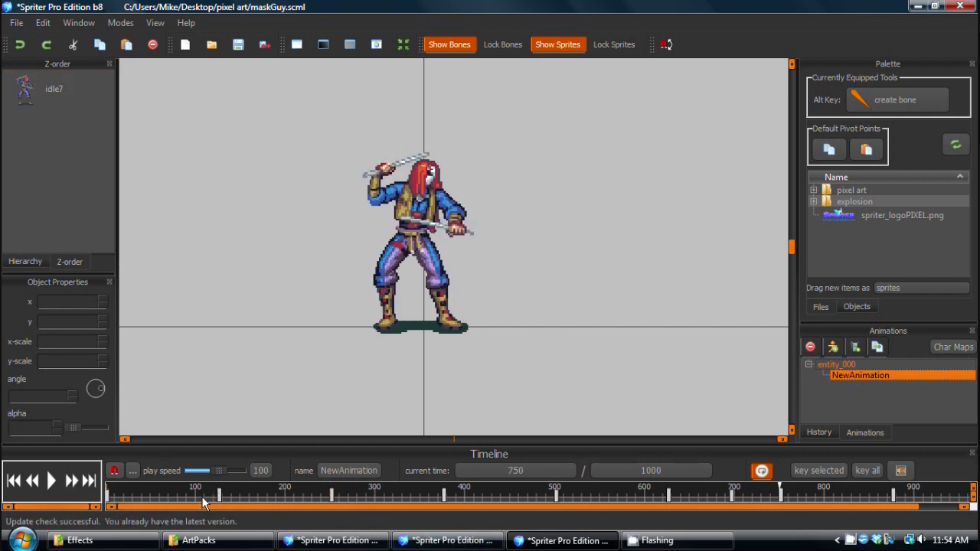
left_click(509, 498)
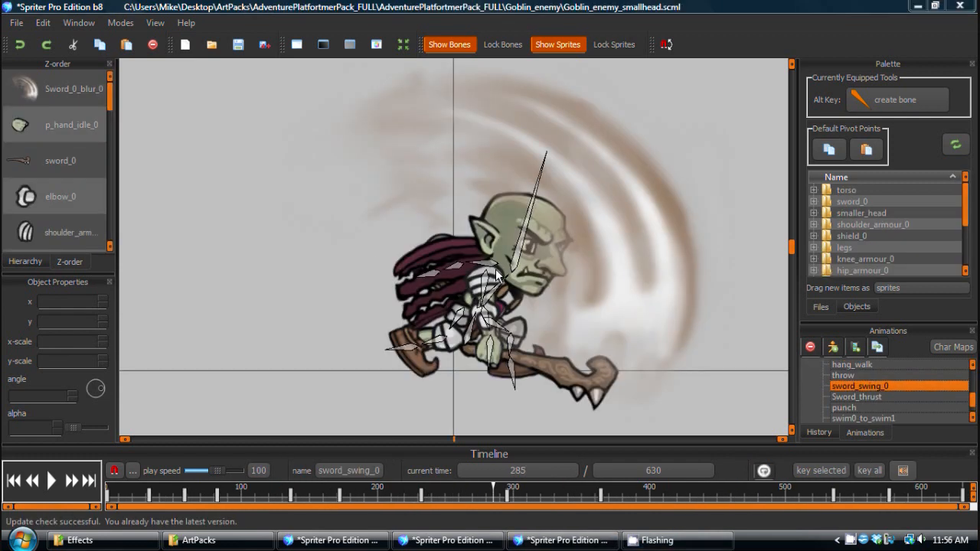
left_click(73, 89)
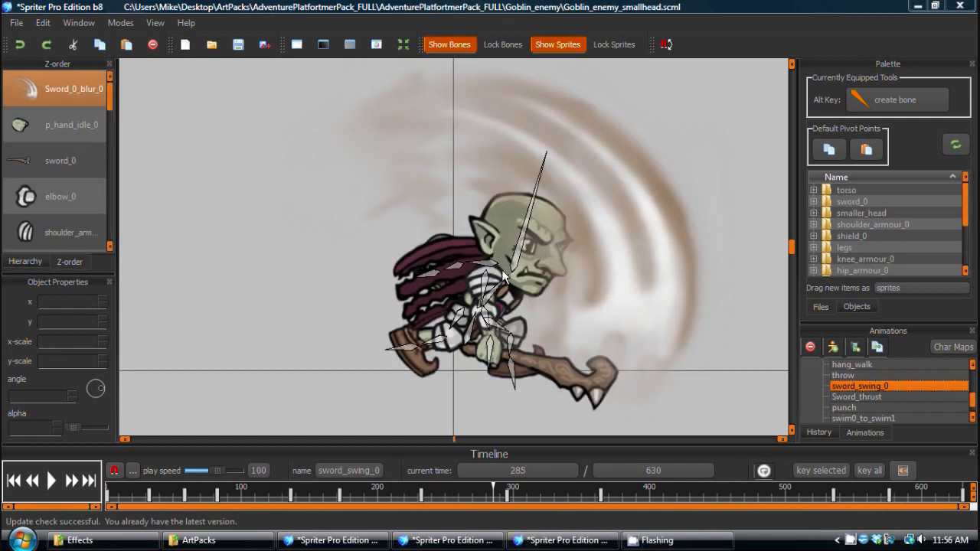
mouse_move(465, 252)
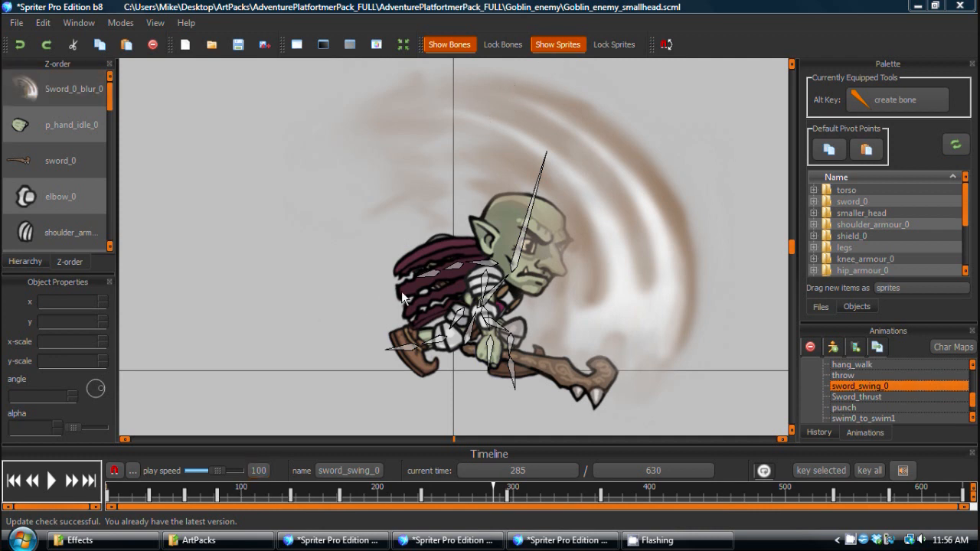
mouse_move(136, 499)
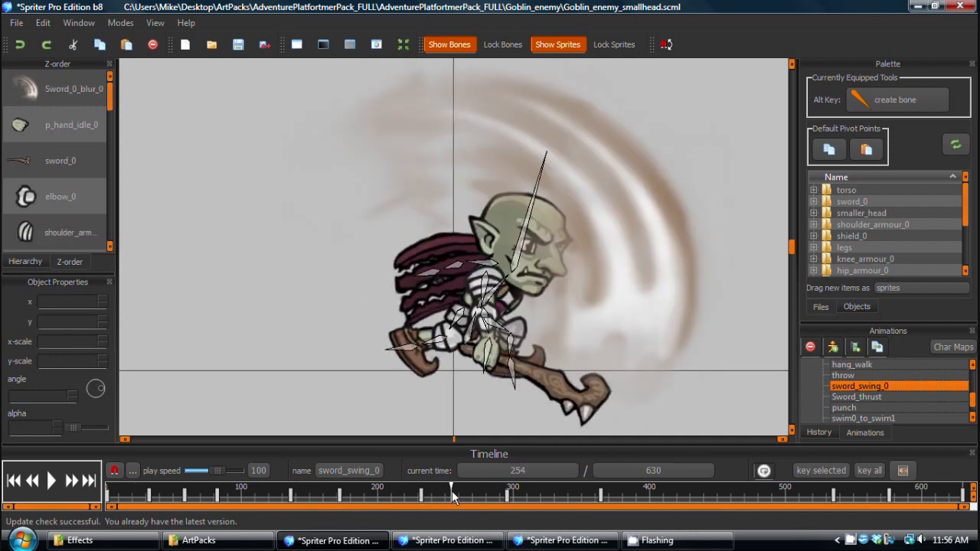
left_click_drag(454, 494, 417, 494)
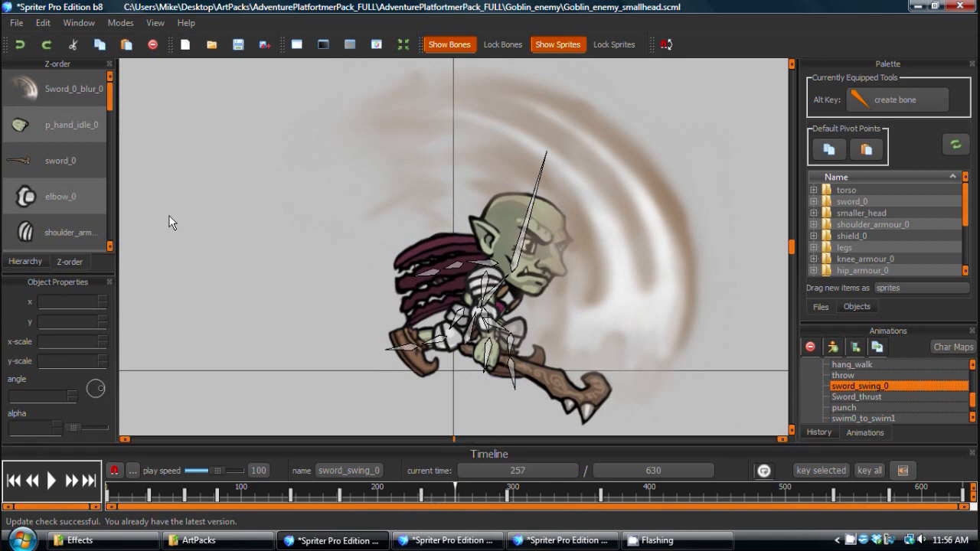
left_click(69, 89)
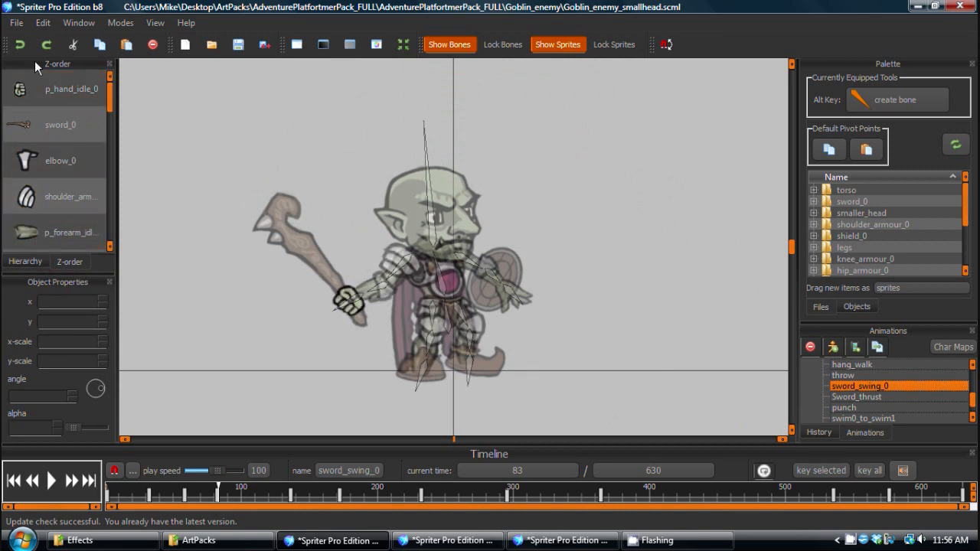
left_click(354, 502)
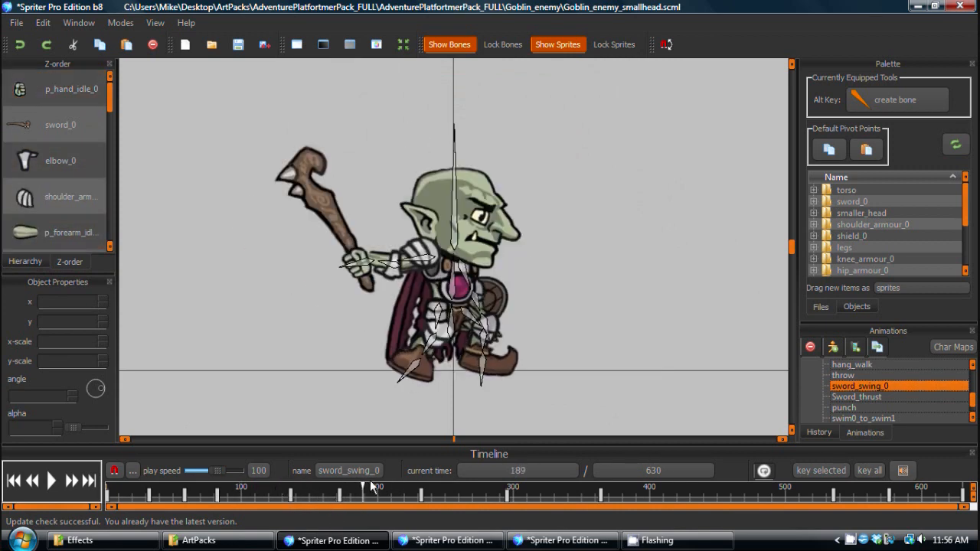
left_click_drag(371, 486, 448, 486)
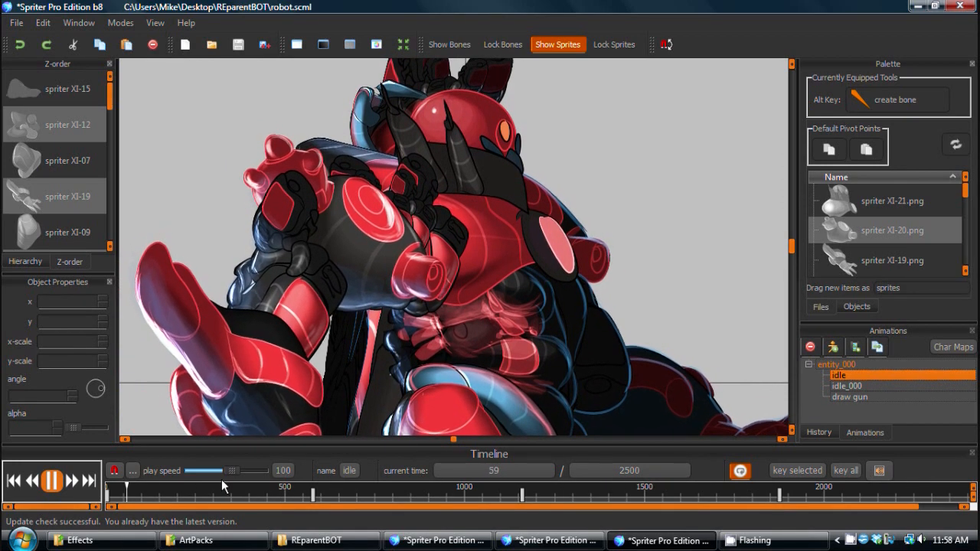
Play the robot's idle animation with its skeleton bones displayed
left_click(50, 483)
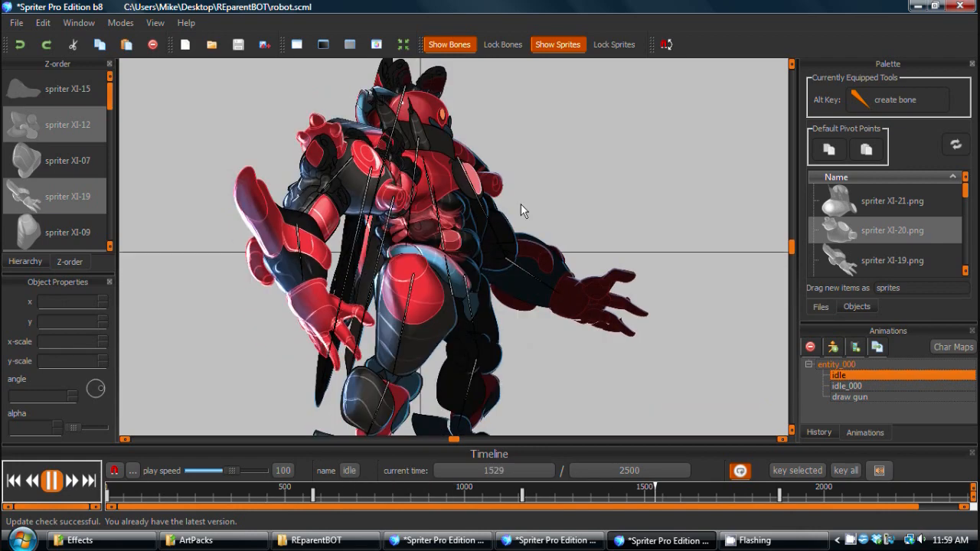
Select draw gun, pause it, and scrub the playhead back from about 969 ms
left_click(849, 397)
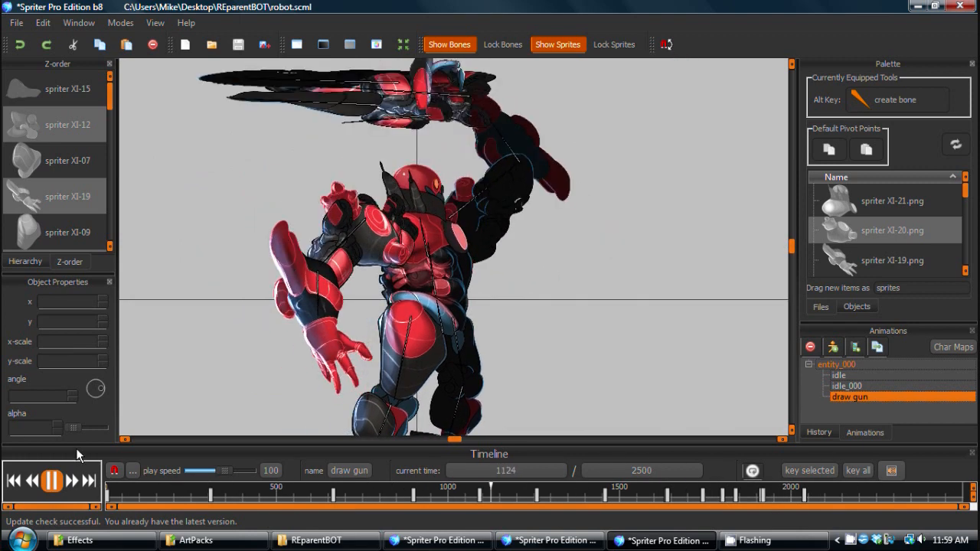
left_click(52, 482)
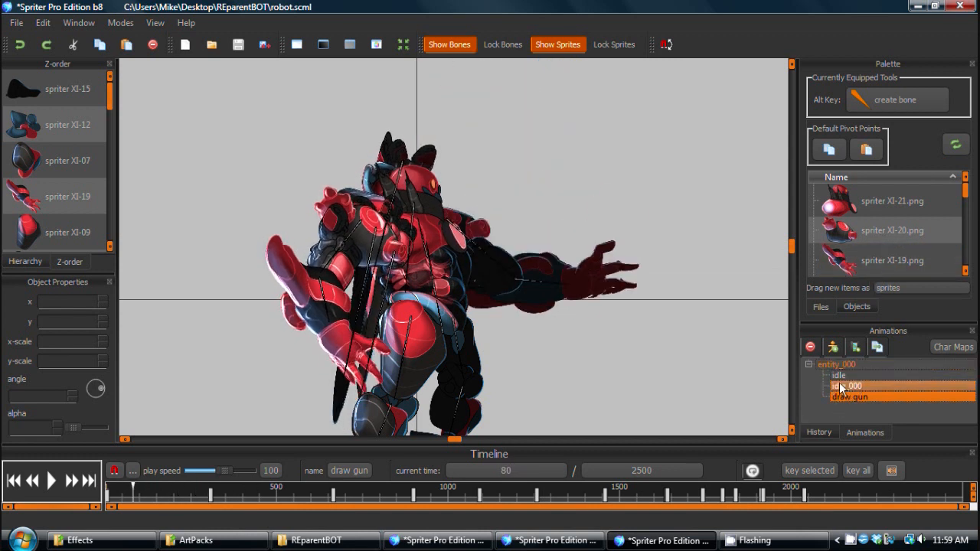
left_click(849, 397)
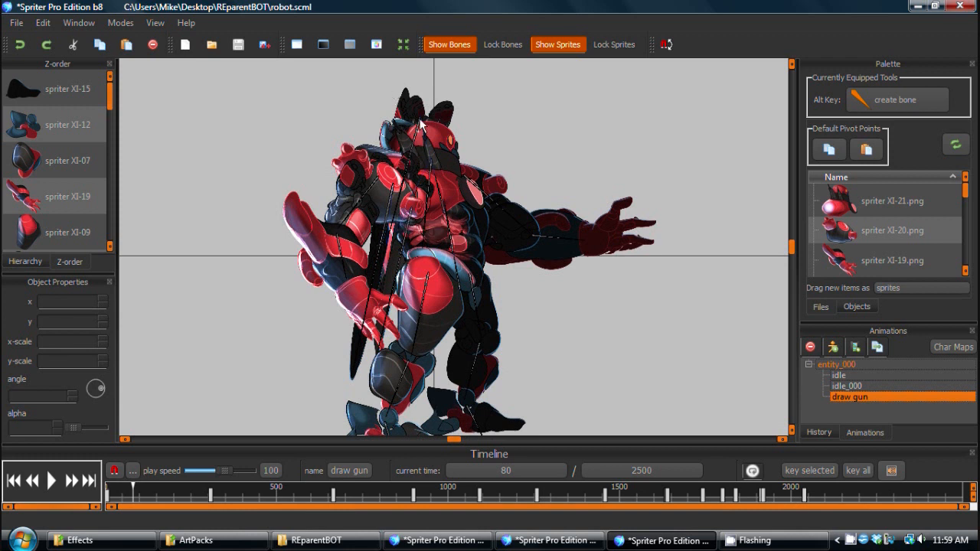
mouse_move(413, 100)
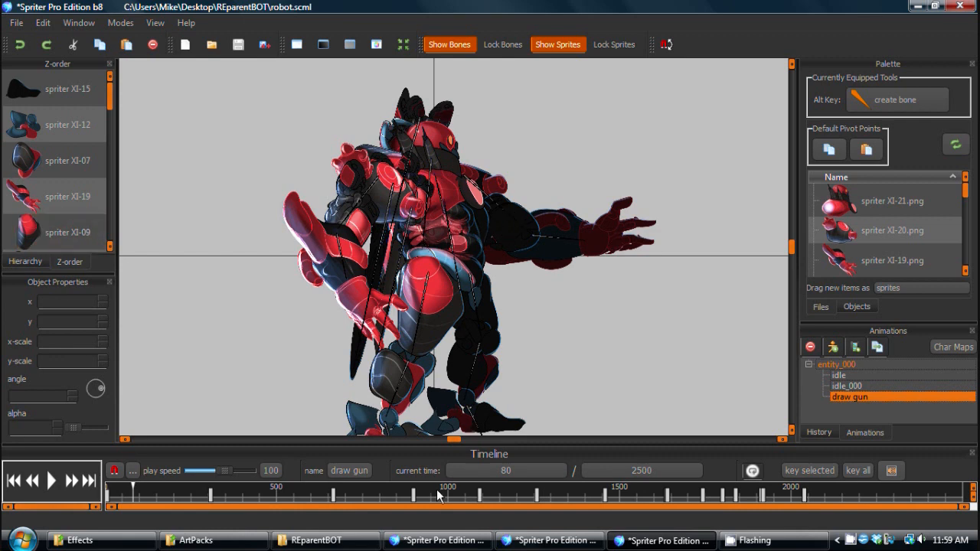
left_click_drag(439, 495, 450, 493)
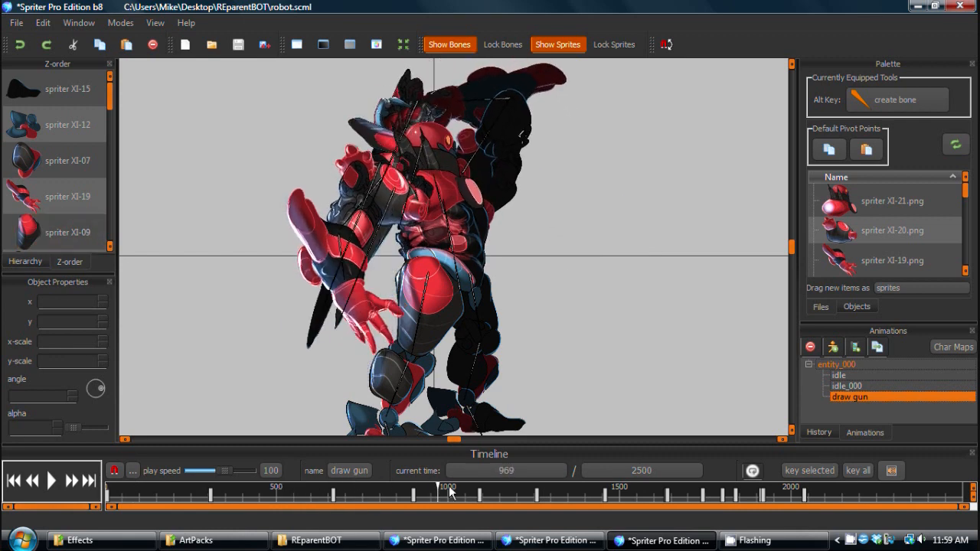
left_click_drag(451, 494, 412, 493)
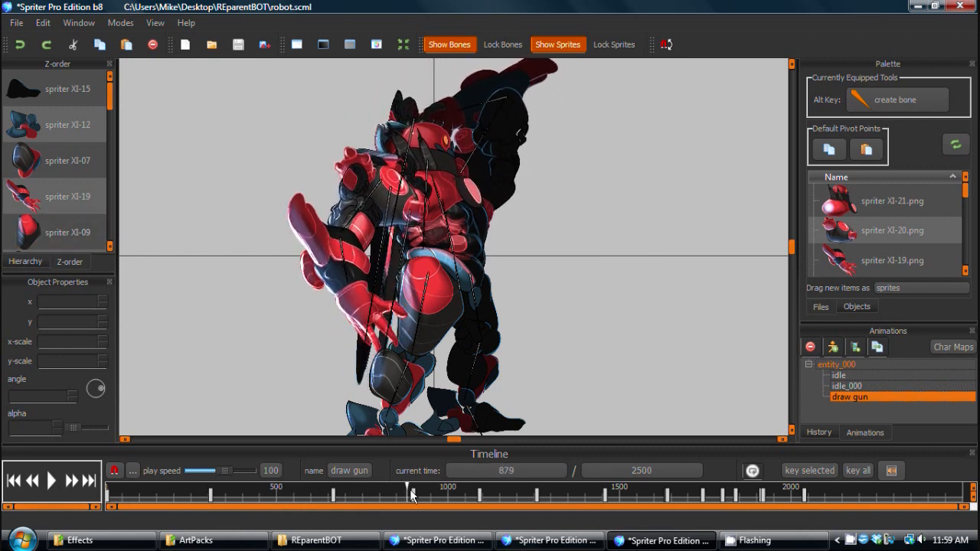
left_click_drag(411, 493, 343, 493)
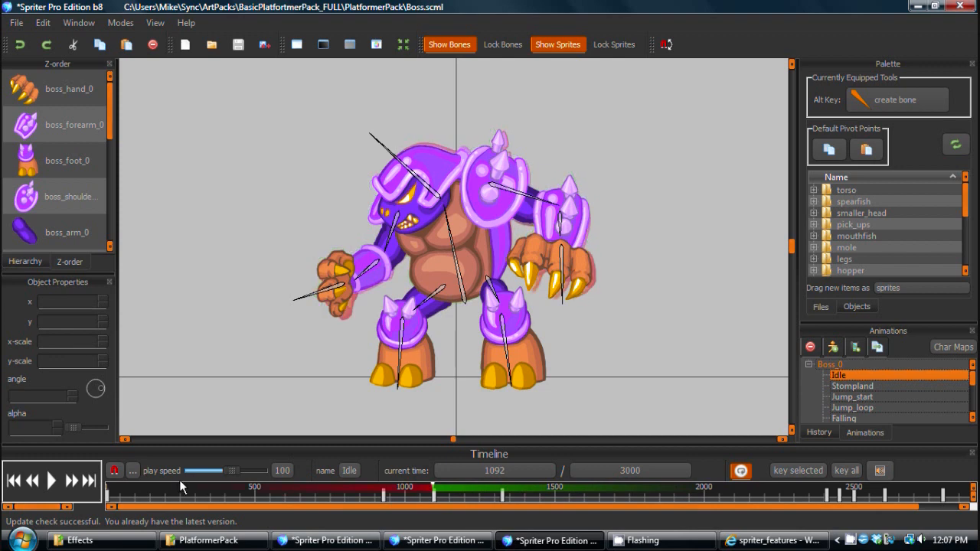
Stop the boss's Idle animation and select the bone controlling its head
left_click(785, 493)
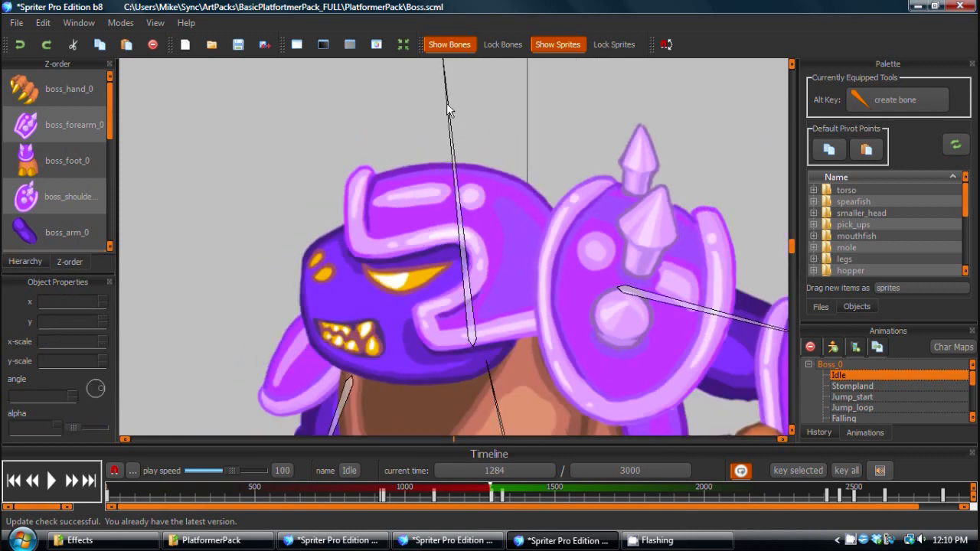
left_click(130, 22)
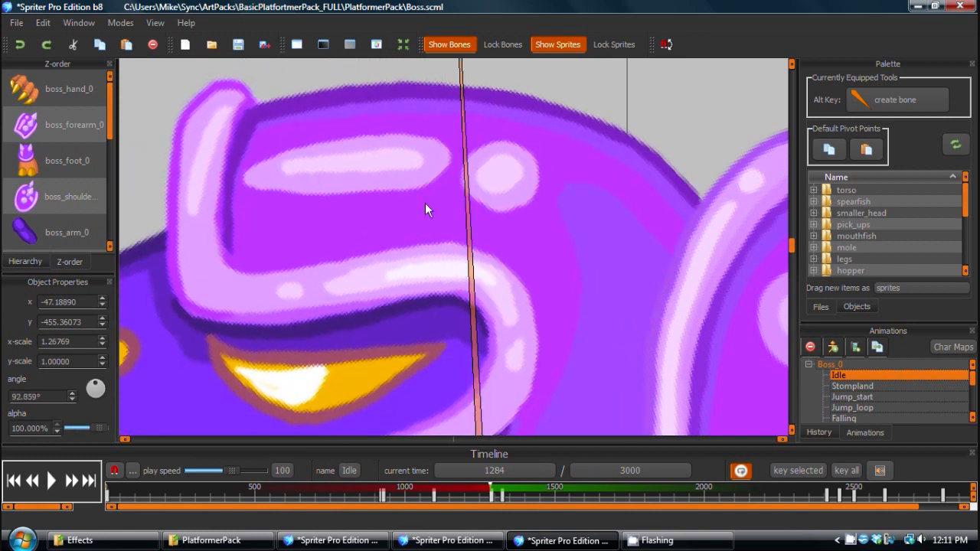
left_click(137, 23)
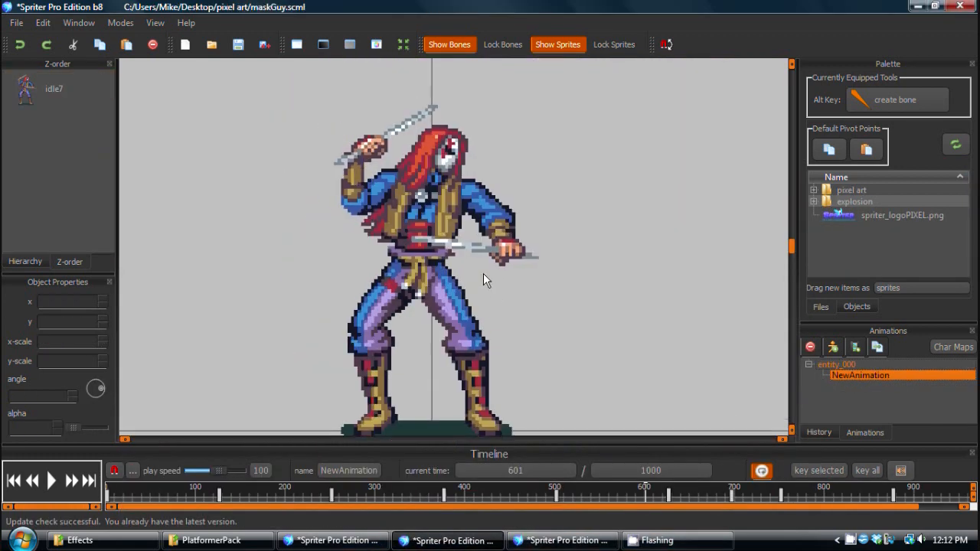
Select maskGuy's idle7 sprite and drag its side scale handle to widen it
left_click(120, 22)
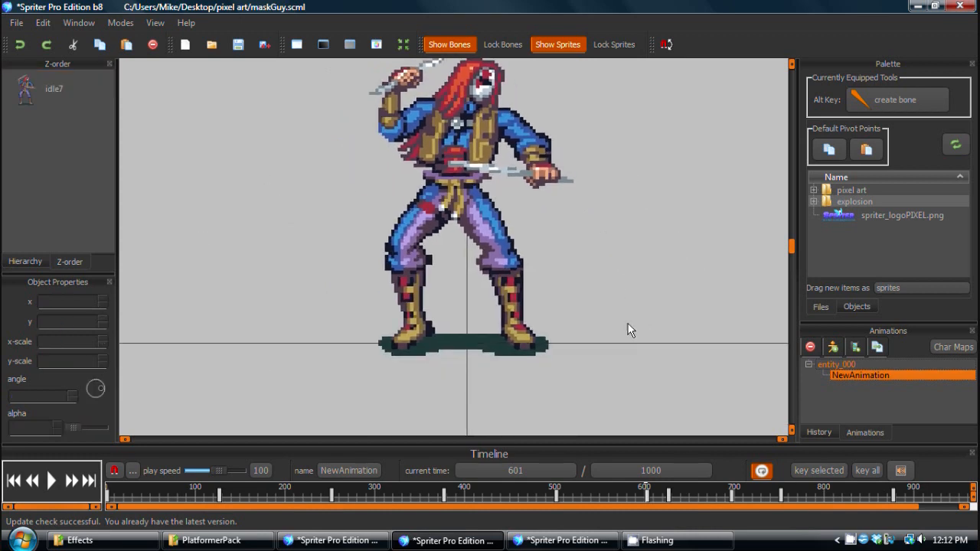
left_click(449, 229)
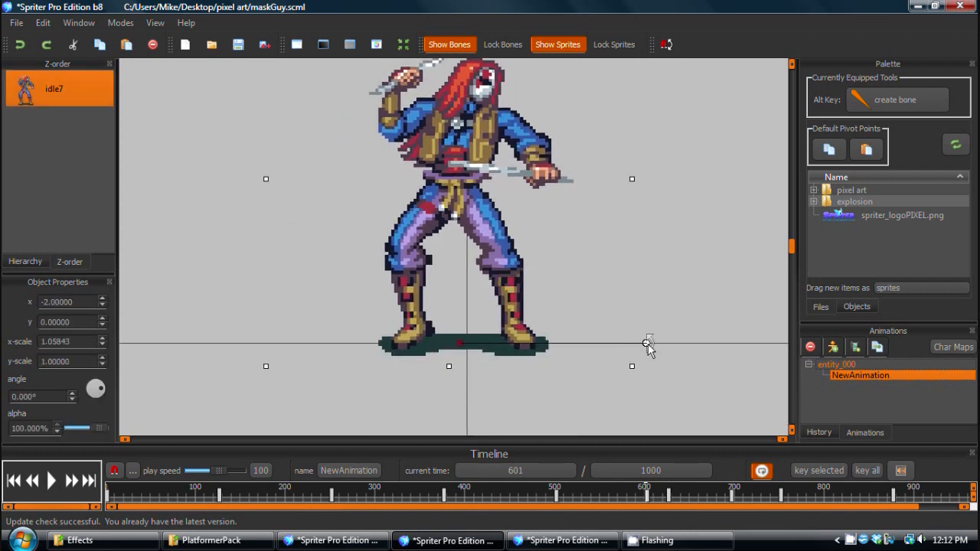
left_click_drag(649, 342, 624, 425)
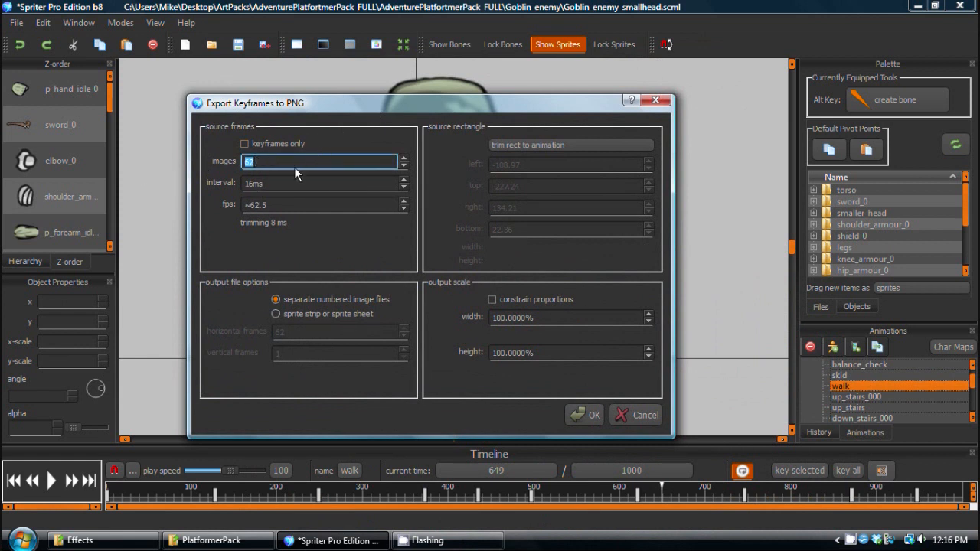
mouse_move(268, 174)
type("12")
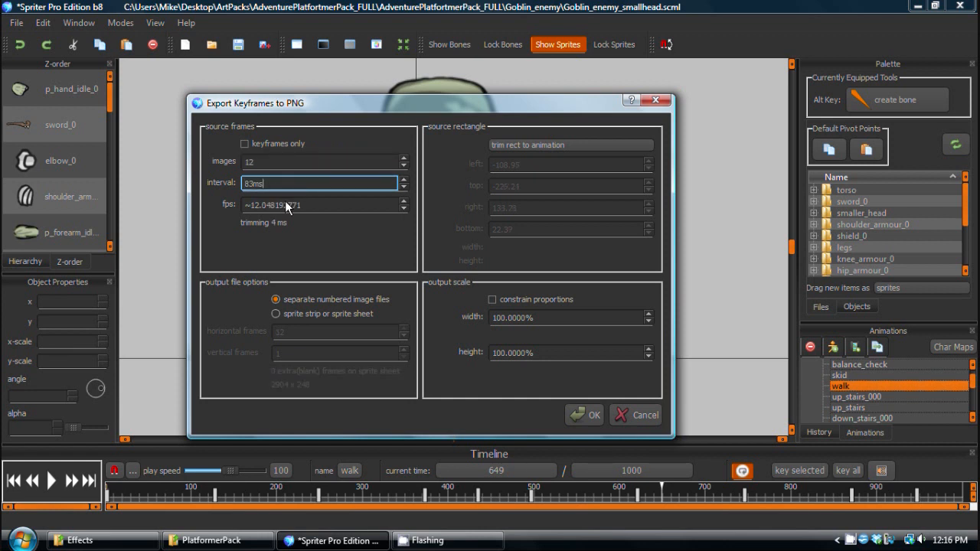
Export the walk as a 4-across sprite sheet and open the exported image
left_click(275, 314)
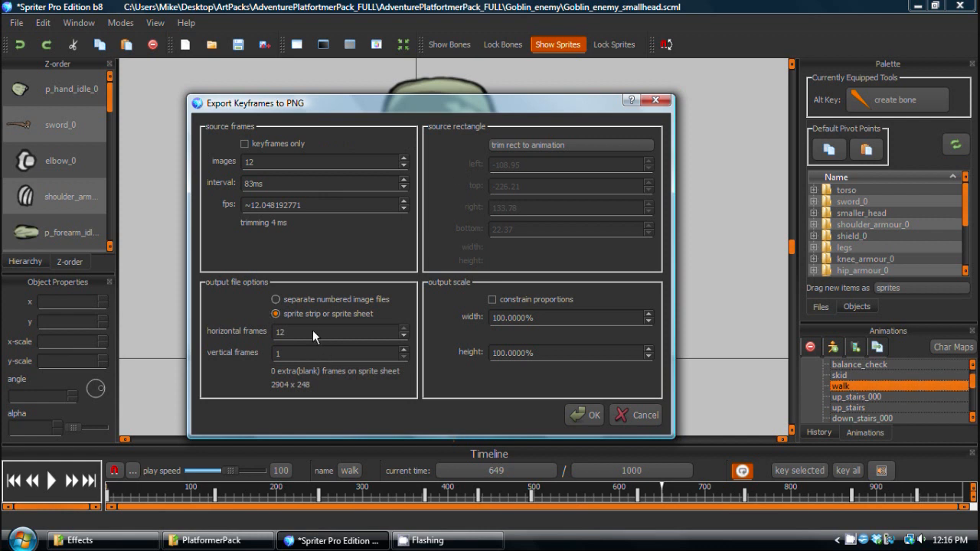
left_click(333, 353)
type("3")
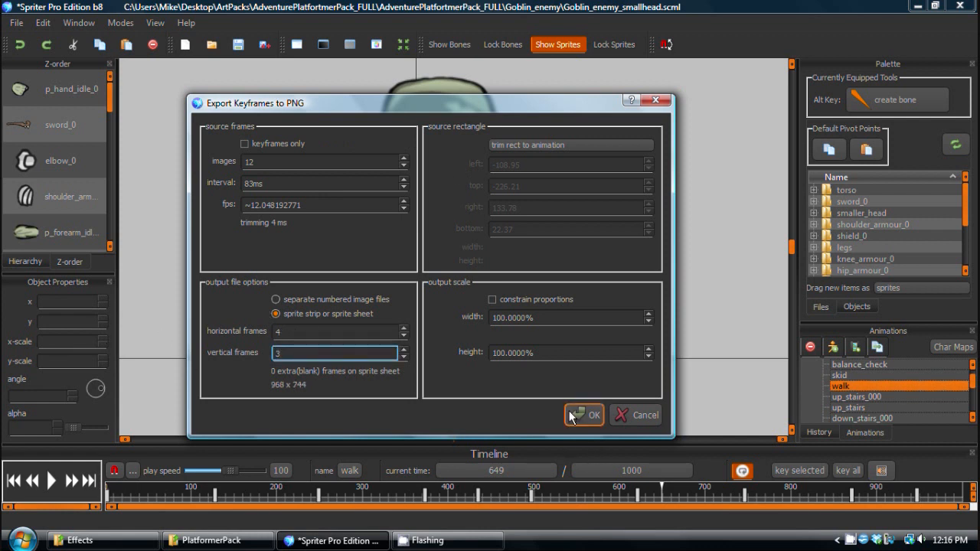
left_click(585, 415)
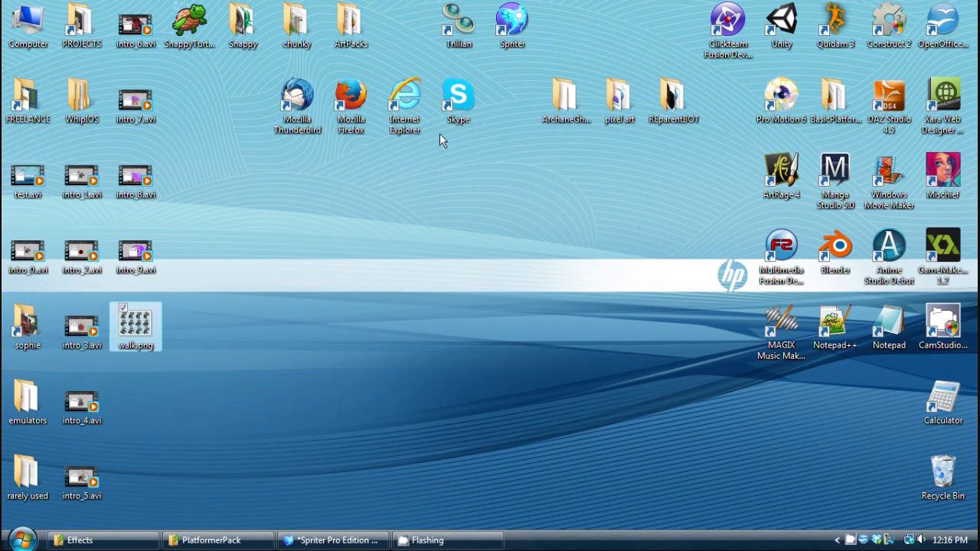
double_click(135, 326)
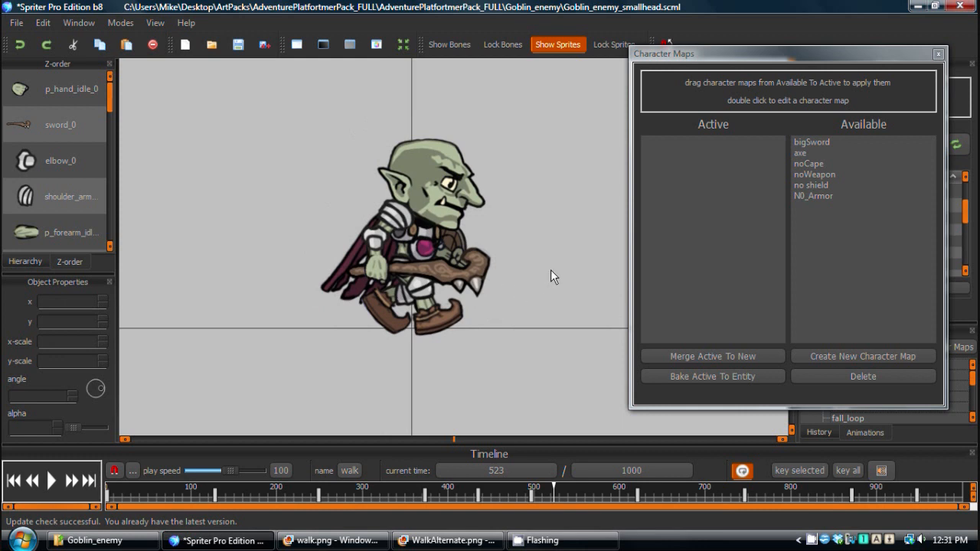
mouse_move(799, 216)
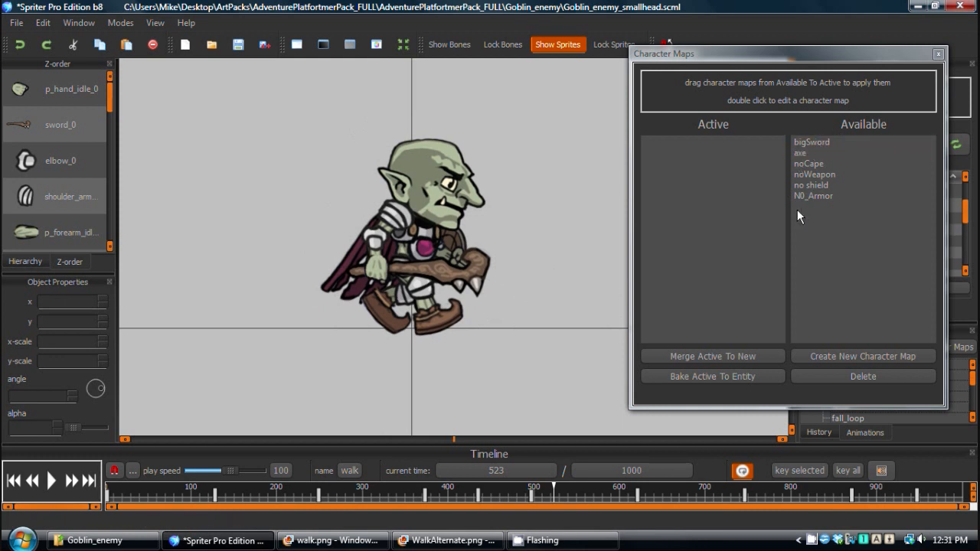
Activate the goblin's character maps (axe, no shield, N0_Armor) and minimize Spriter
left_click(812, 142)
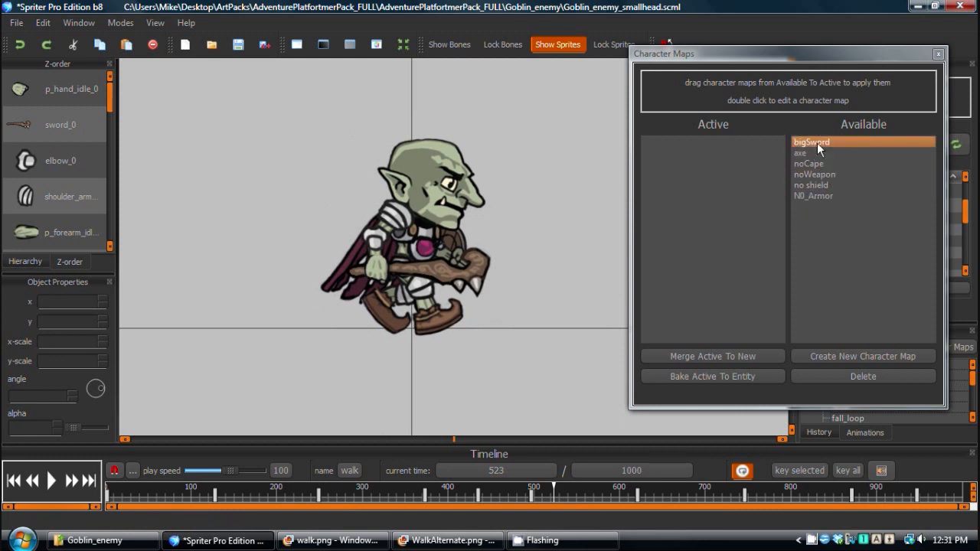
left_click(800, 152)
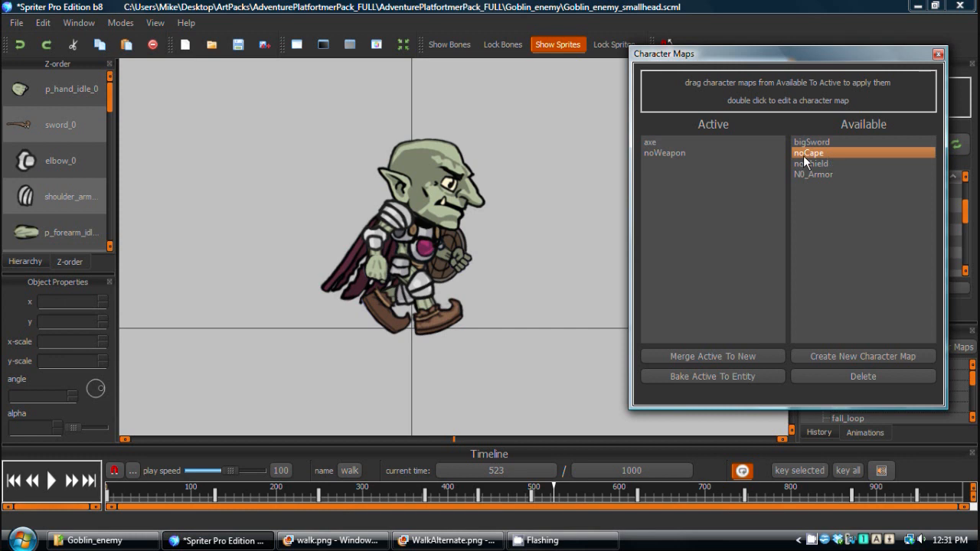
mouse_move(784, 161)
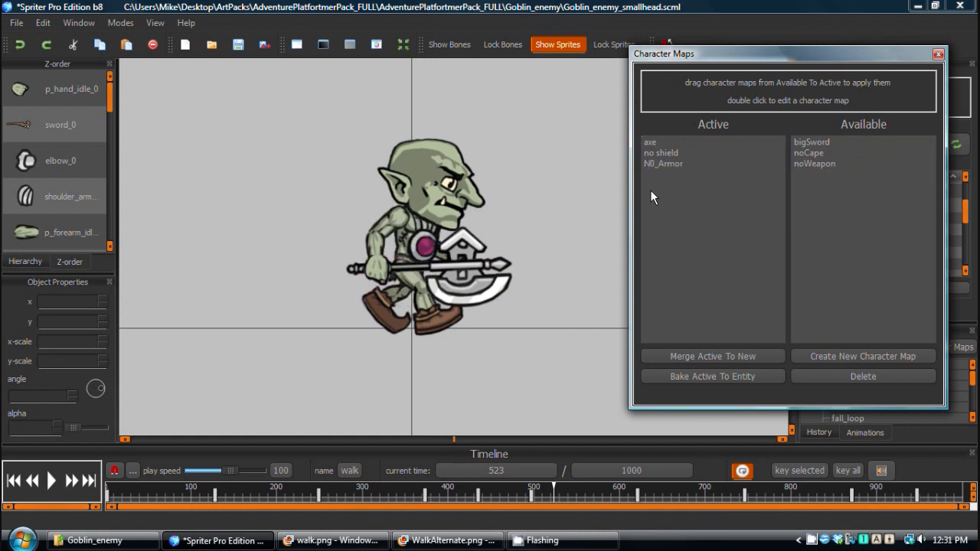
mouse_move(516, 245)
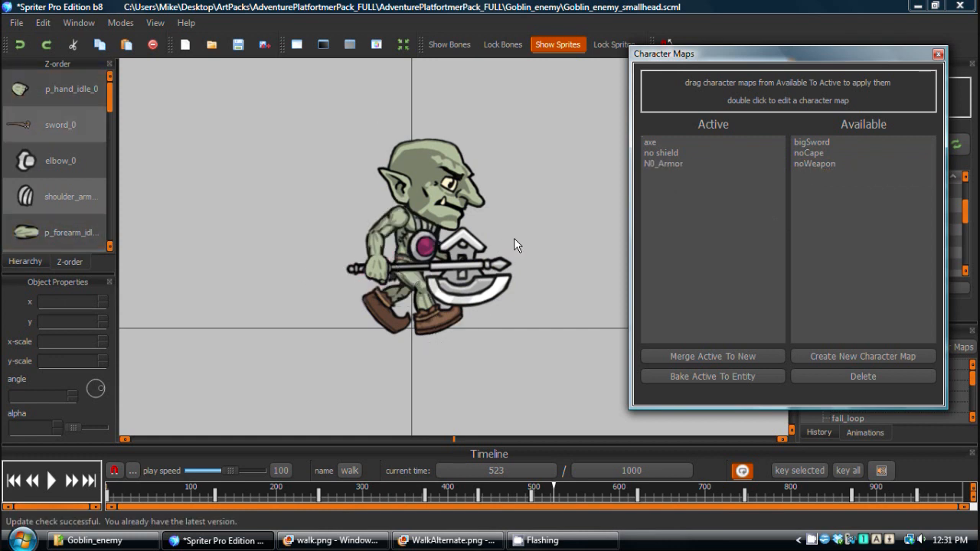
mouse_move(937, 30)
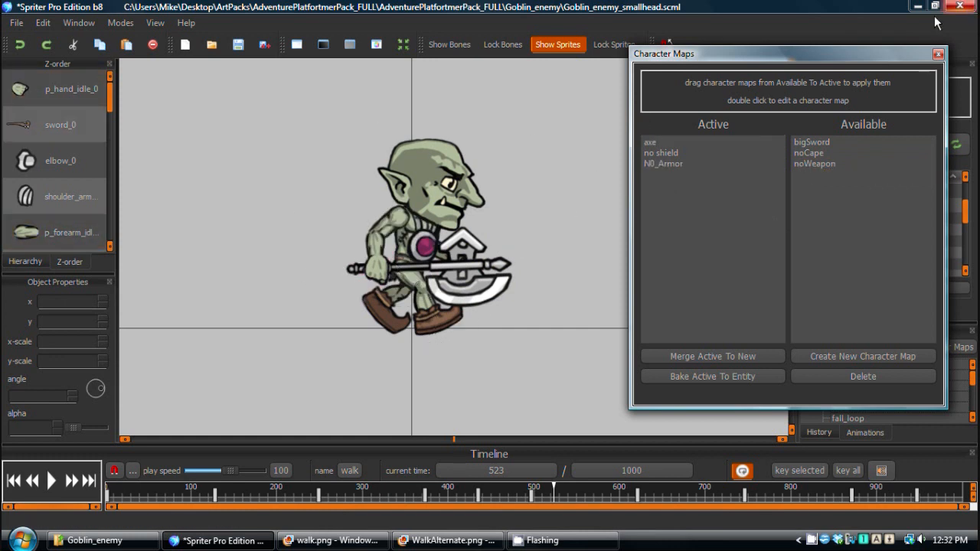
left_click(333, 540)
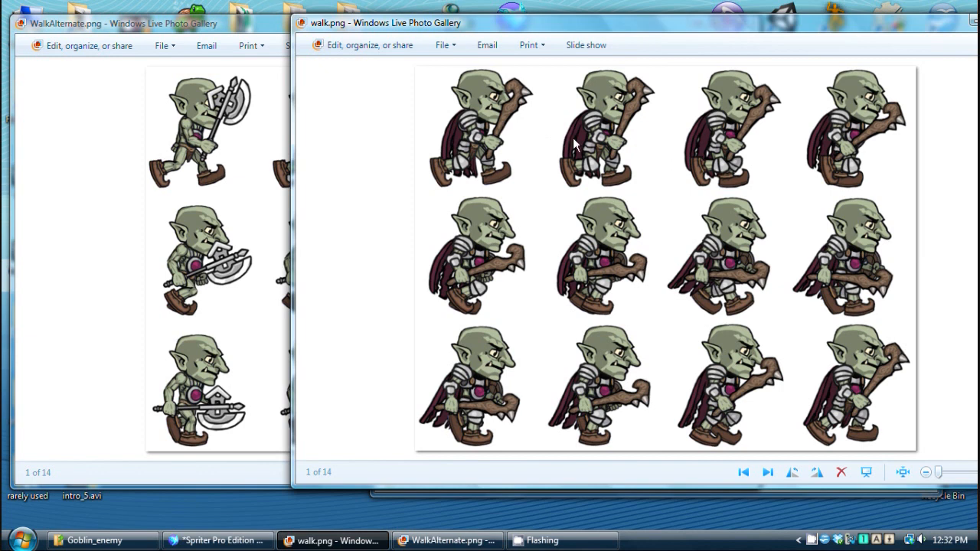
mouse_move(221, 58)
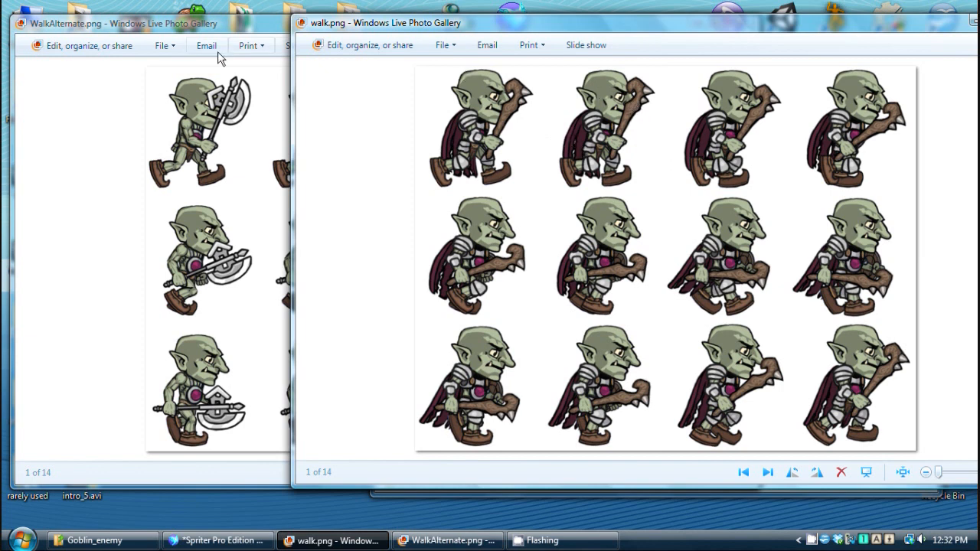
mouse_move(551, 302)
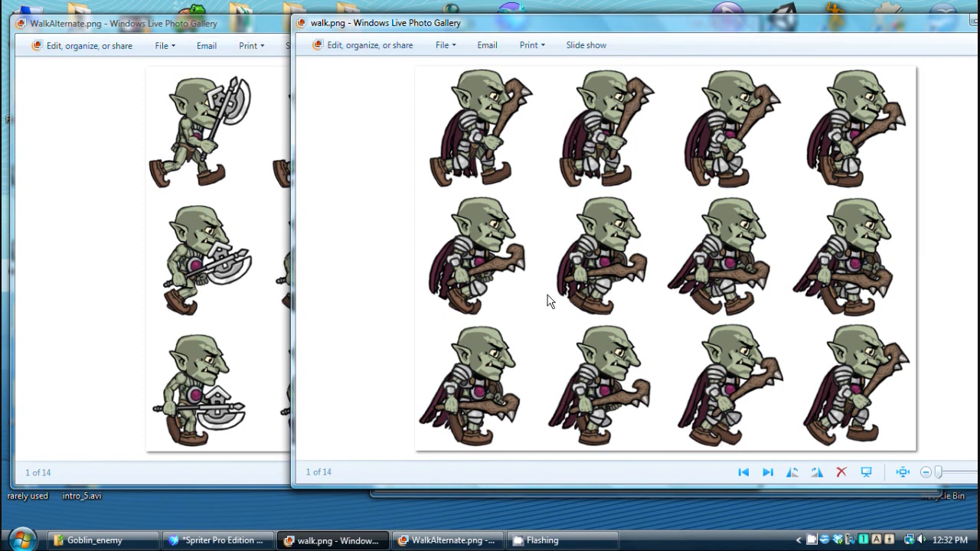
Bring the WalkAlternate.png axe goblin sheet in front of walk.png, then return to Spriter
left_click(453, 540)
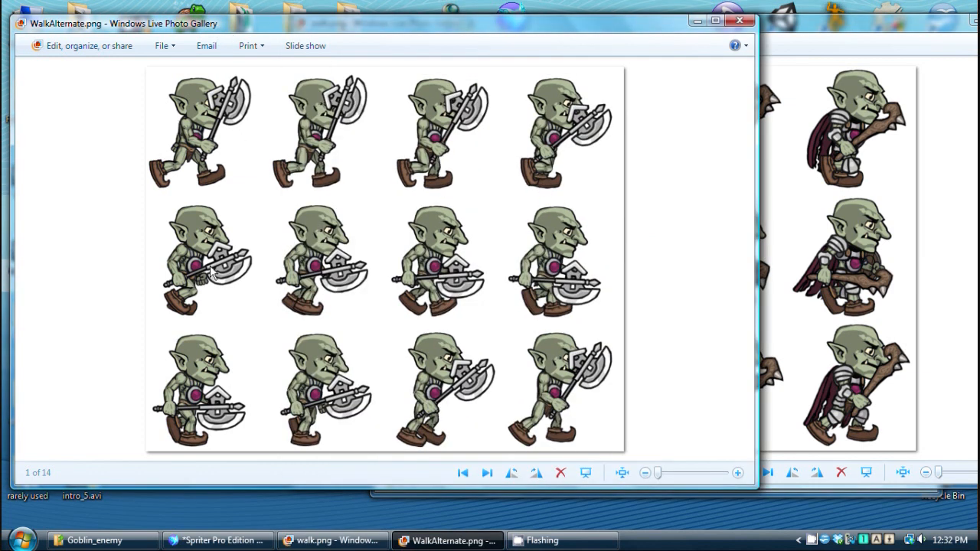
mouse_move(580, 127)
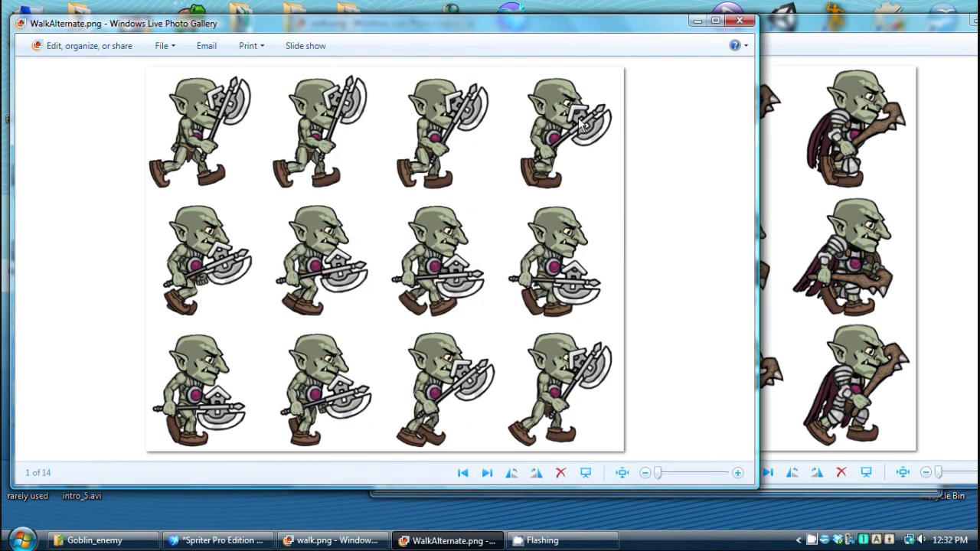
mouse_move(560, 175)
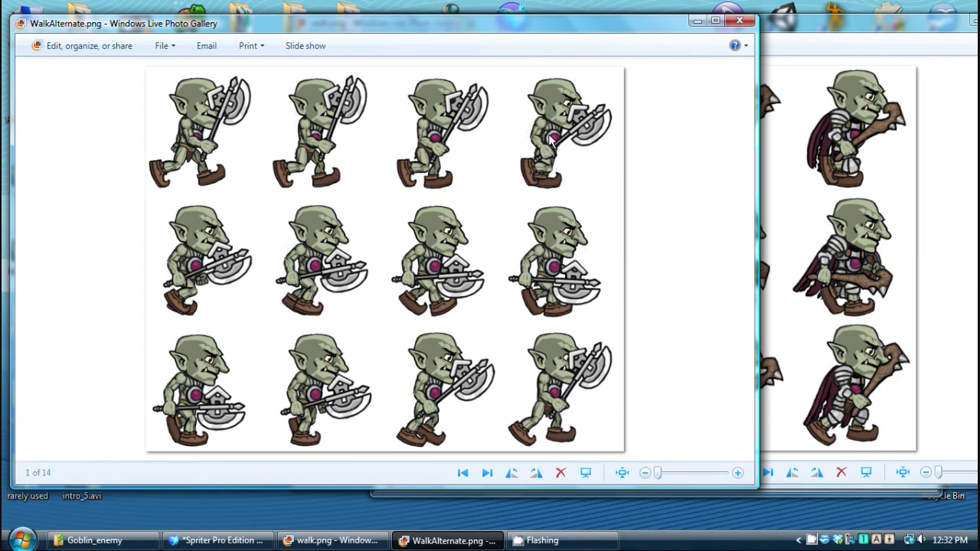
left_click(218, 539)
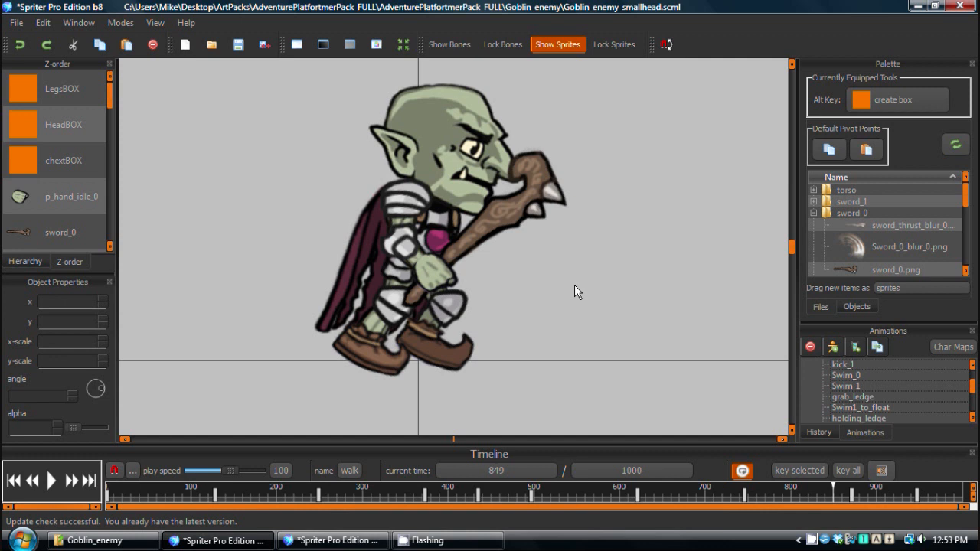
mouse_move(533, 293)
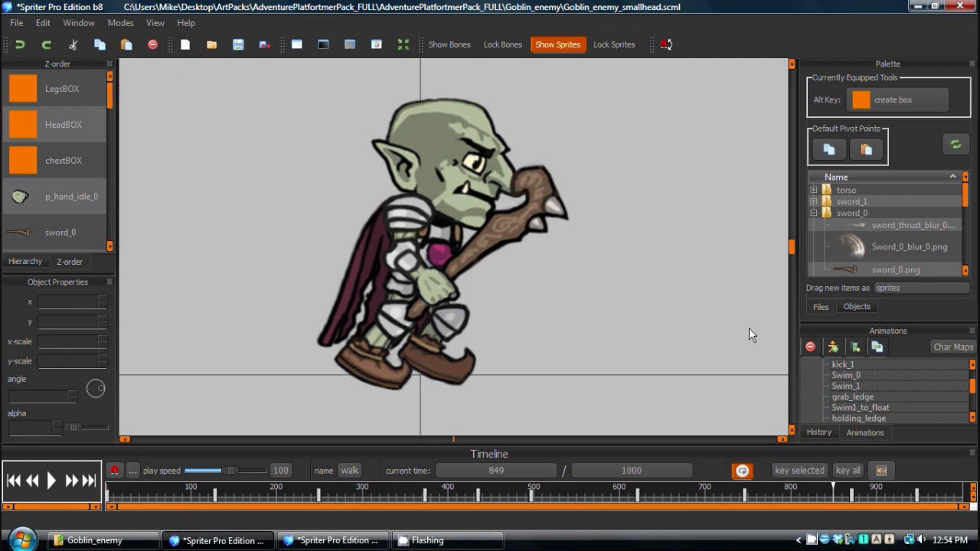
Select HeadBOX, turn on Show Bones and scrub the goblin walk timeline
left_click(62, 124)
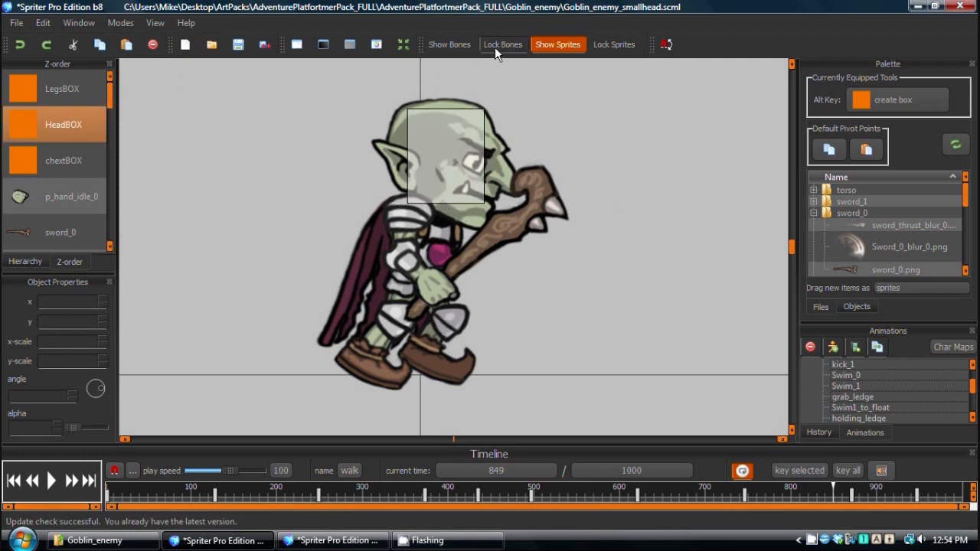
left_click(450, 44)
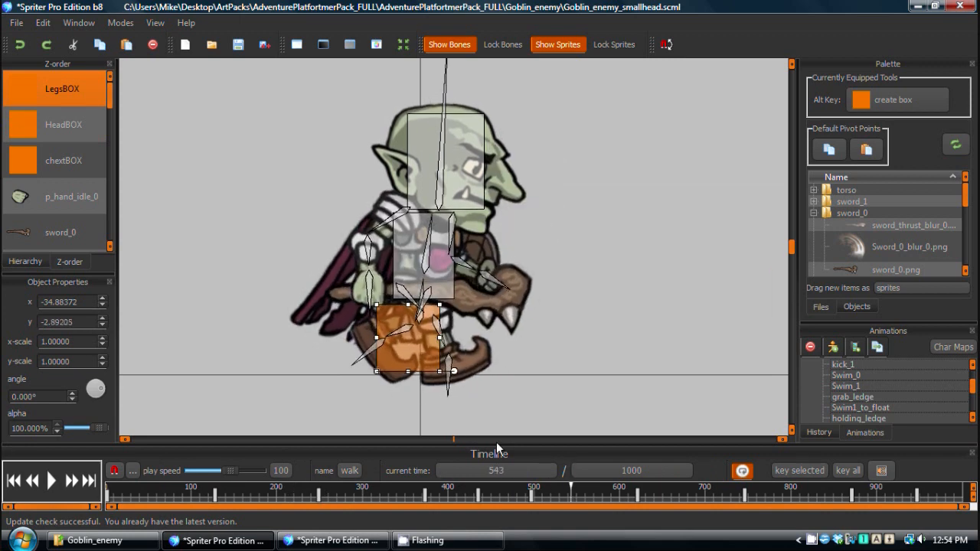
left_click(391, 500)
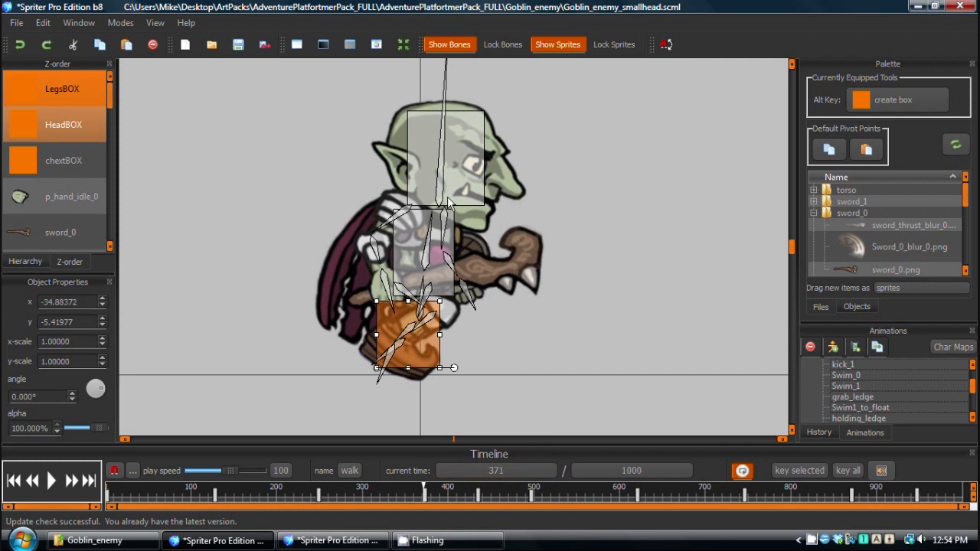
left_click(60, 232)
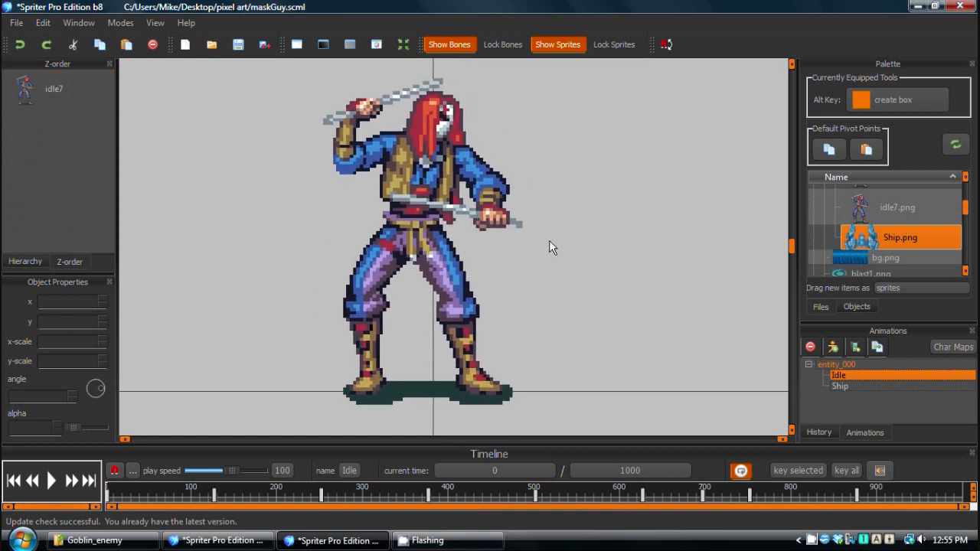
mouse_move(840, 401)
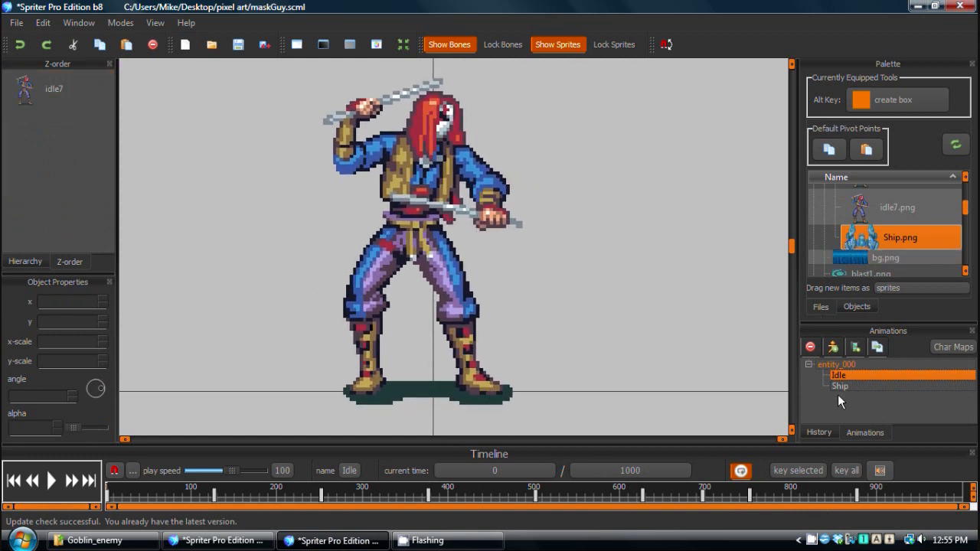
In the Ship animation, add point_001 at the left cannon tip and rotate its angle
left_click(840, 386)
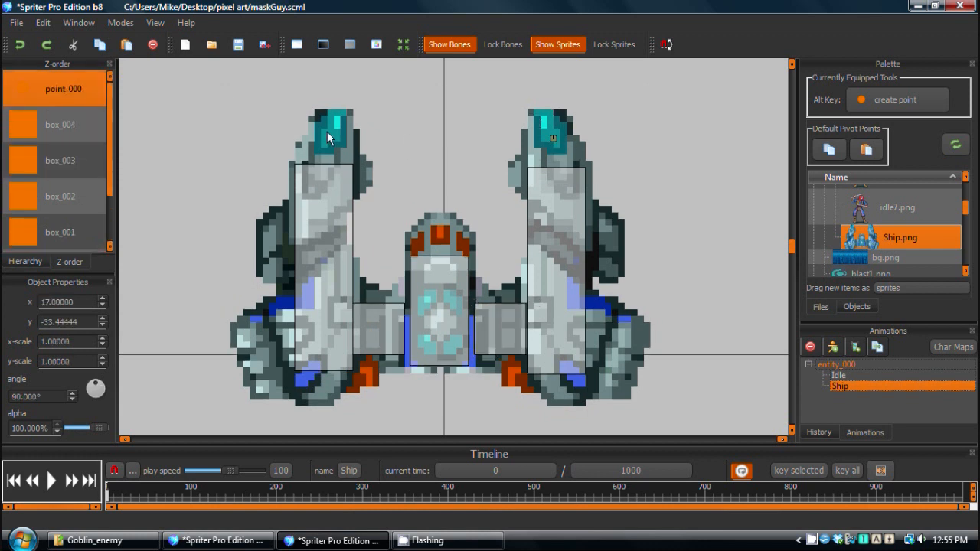
left_click(329, 136)
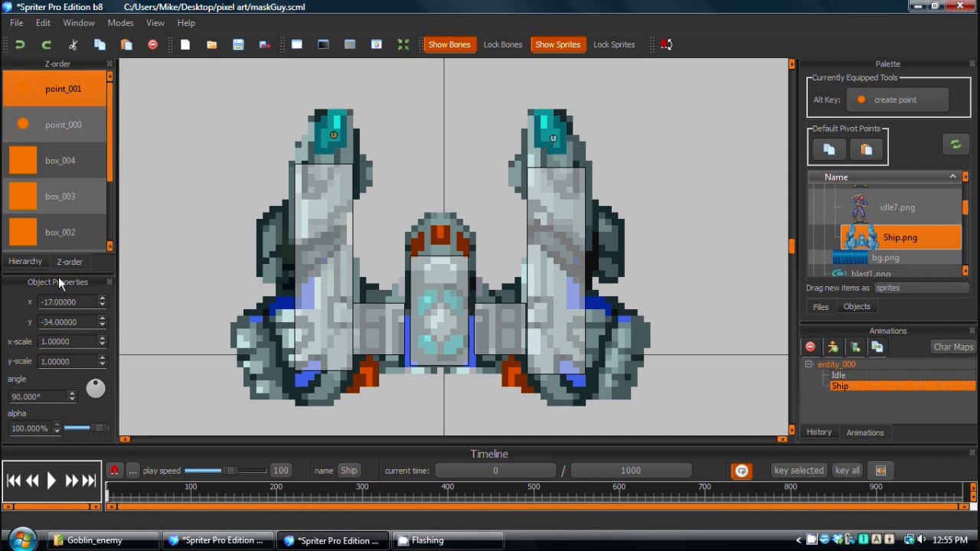
mouse_move(398, 147)
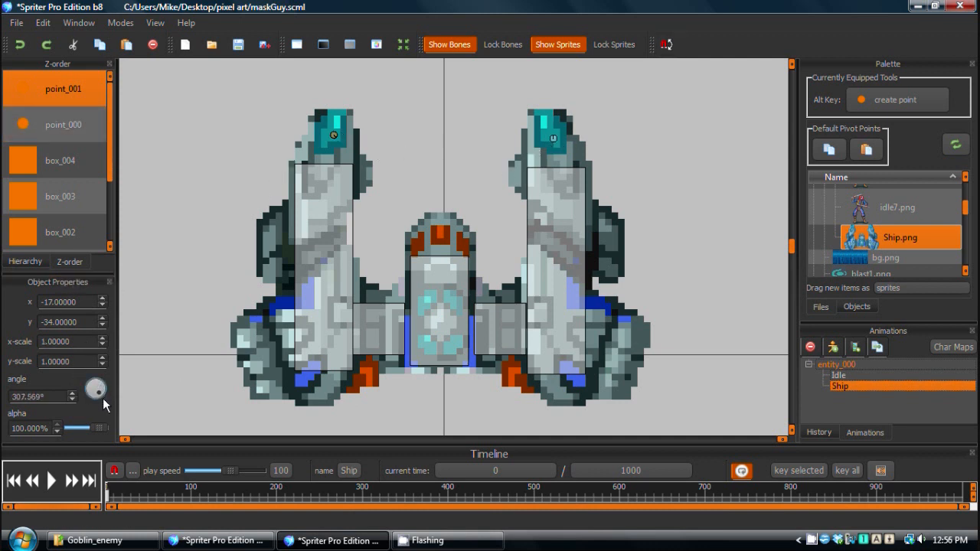
left_click_drag(100, 398, 98, 384)
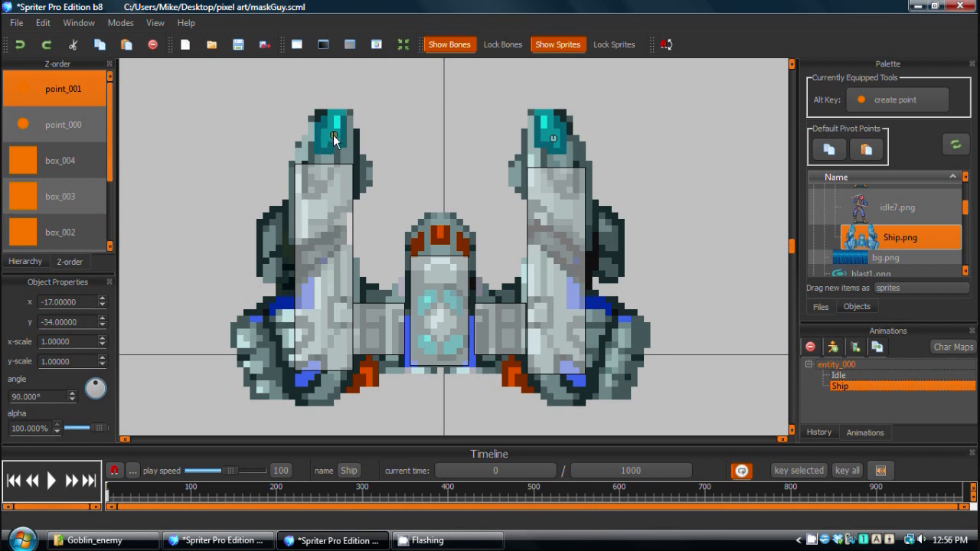
mouse_move(330, 147)
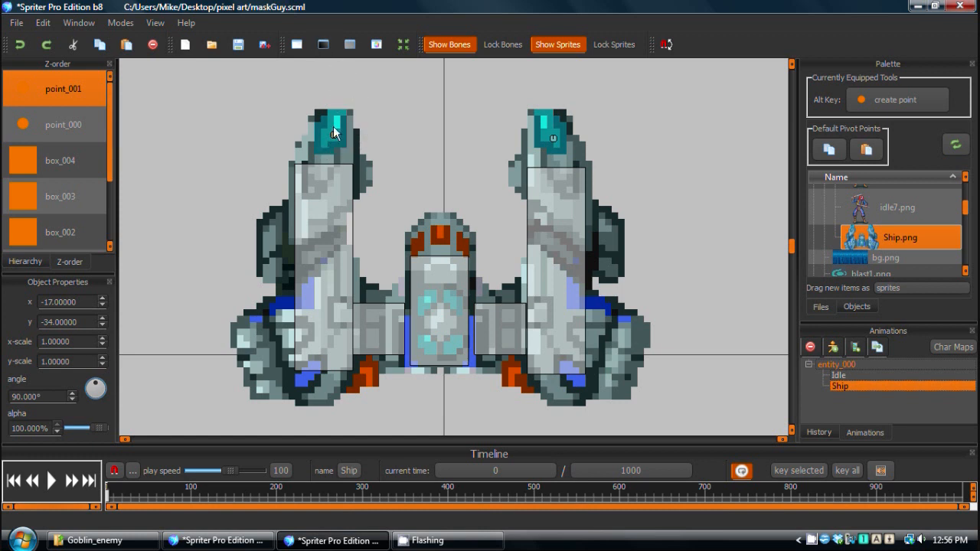
mouse_move(475, 160)
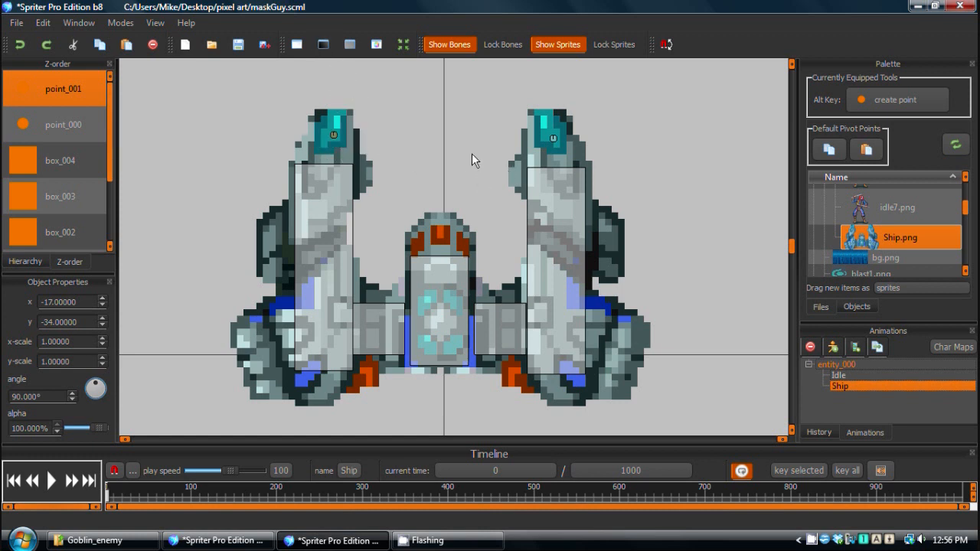
mouse_move(495, 109)
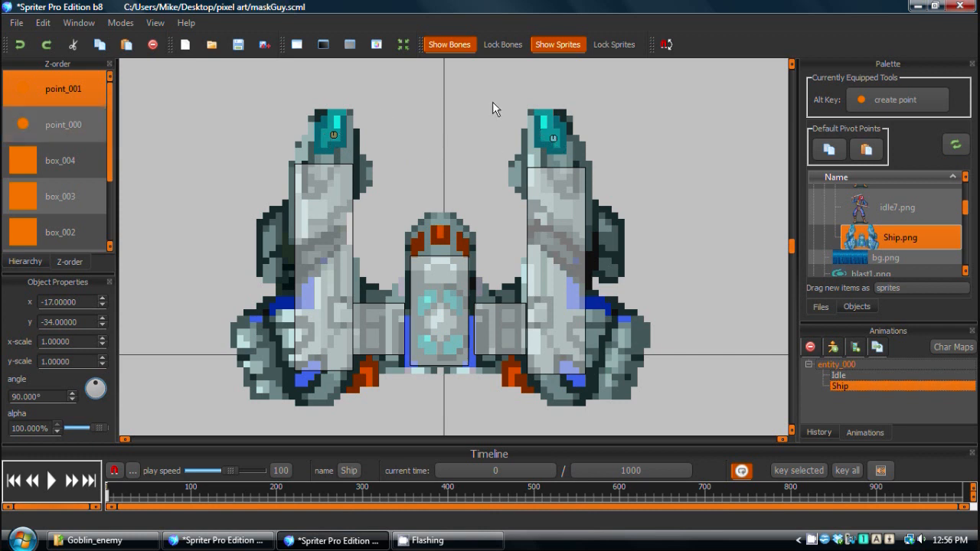
mouse_move(547, 107)
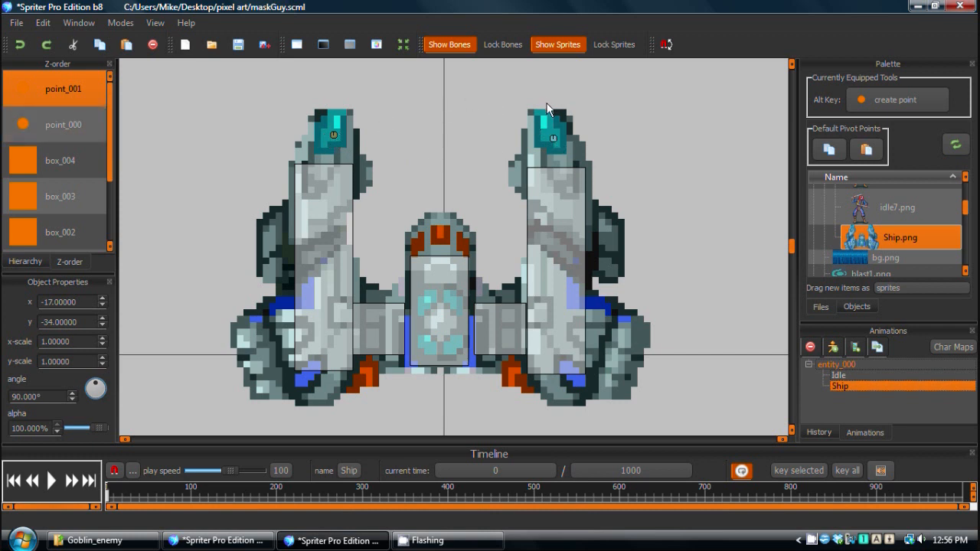
mouse_move(362, 145)
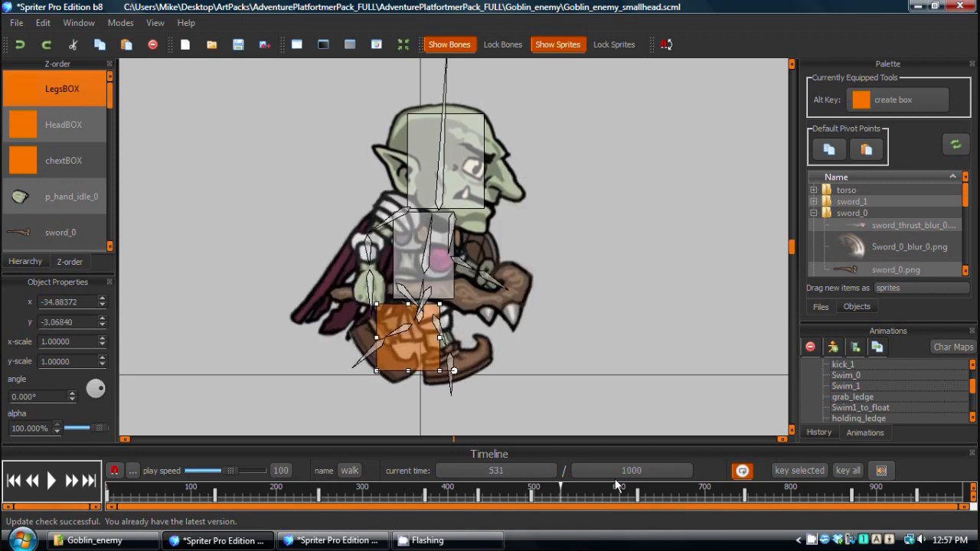
Scrub through the walk timeline, then bring up maskGuy's empty GreekHeroWalk animation
left_click(510, 500)
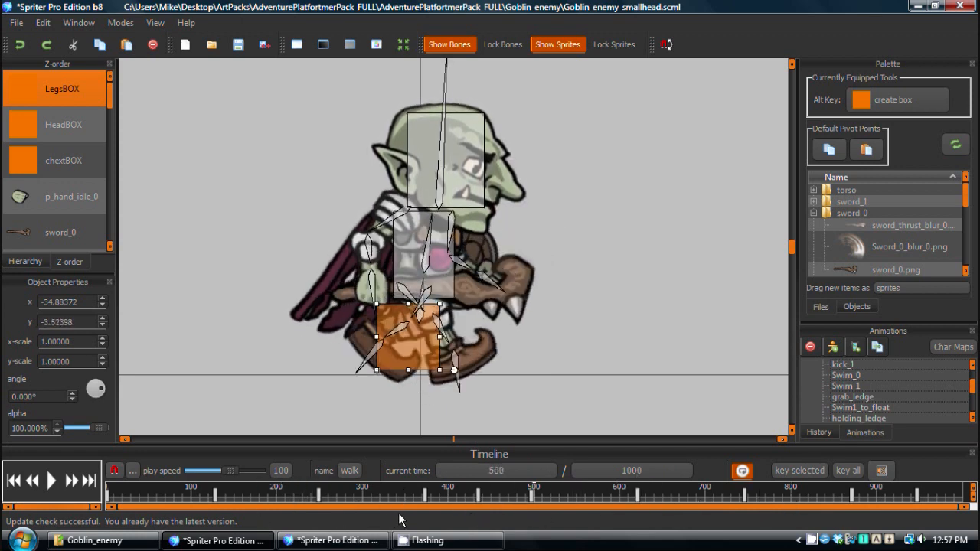
left_click(263, 498)
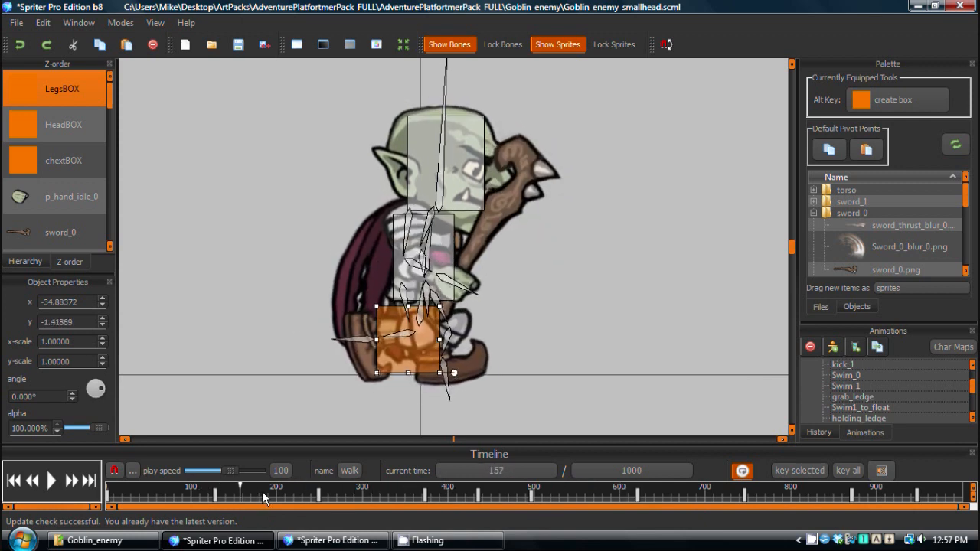
left_click_drag(263, 498, 320, 501)
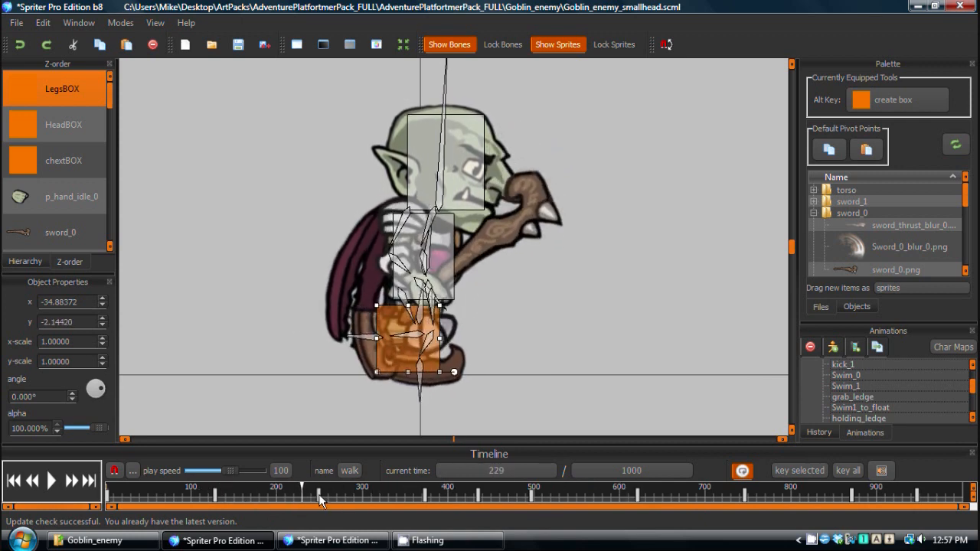
left_click_drag(320, 499, 231, 503)
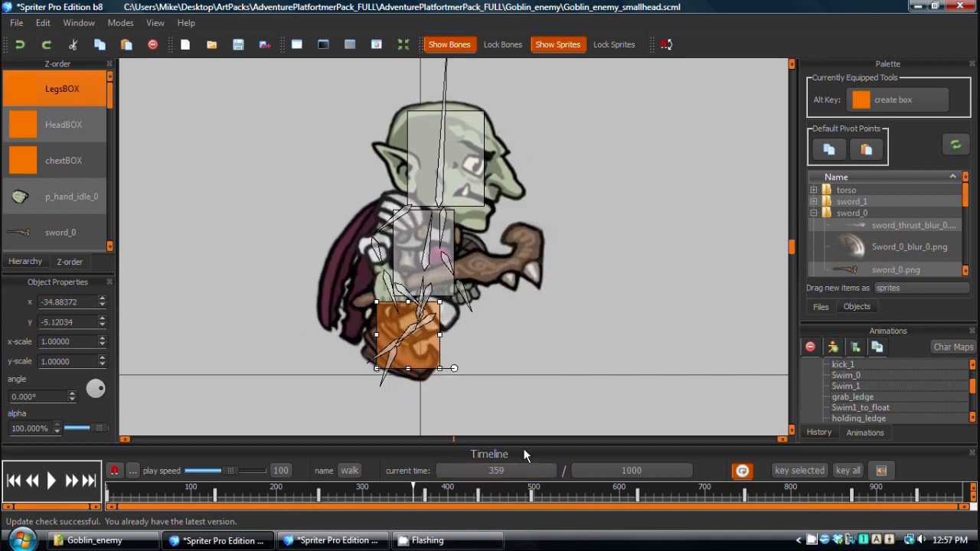
left_click(184, 498)
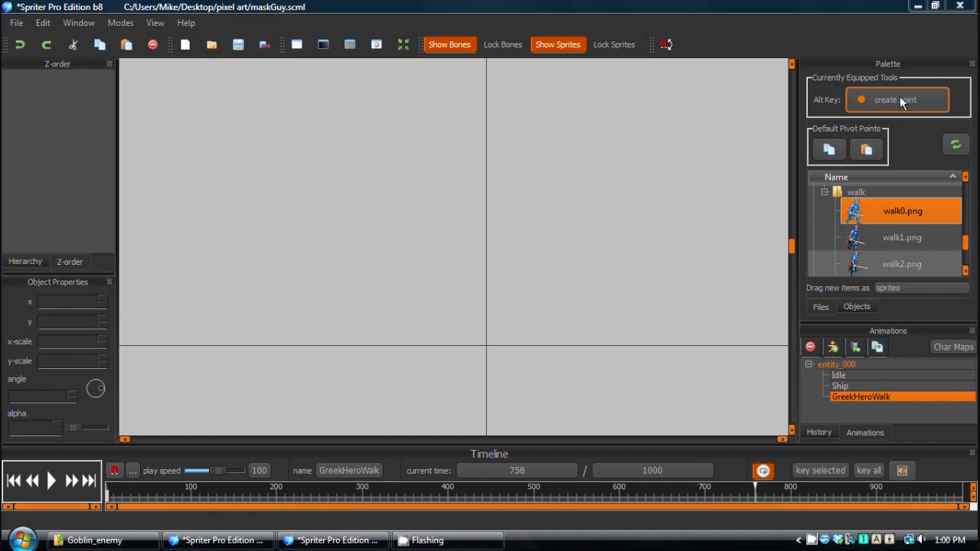
mouse_move(712, 302)
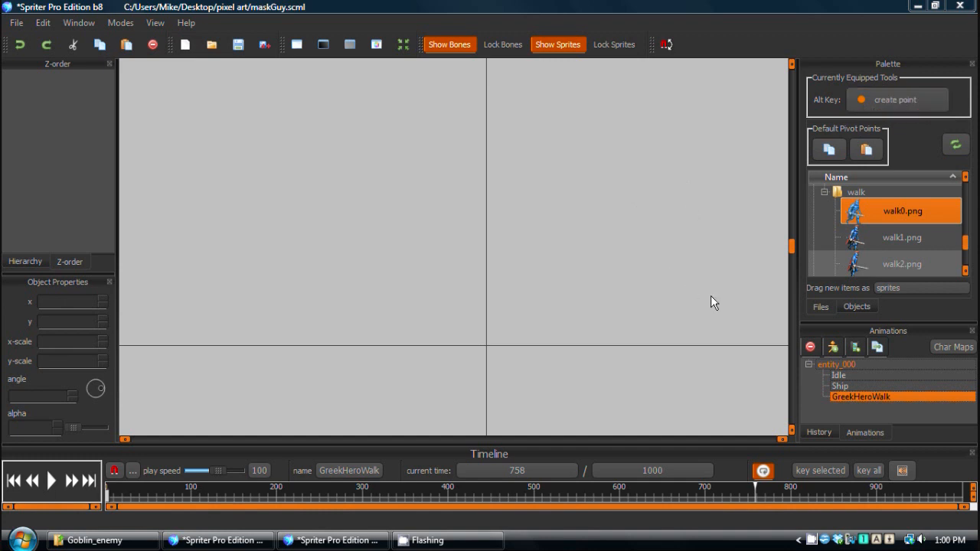
mouse_move(589, 236)
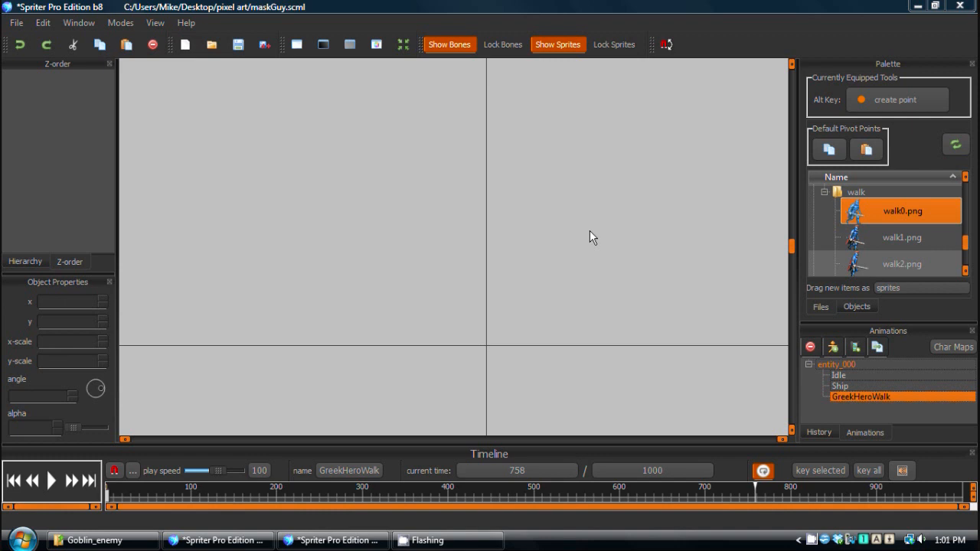
mouse_move(234, 94)
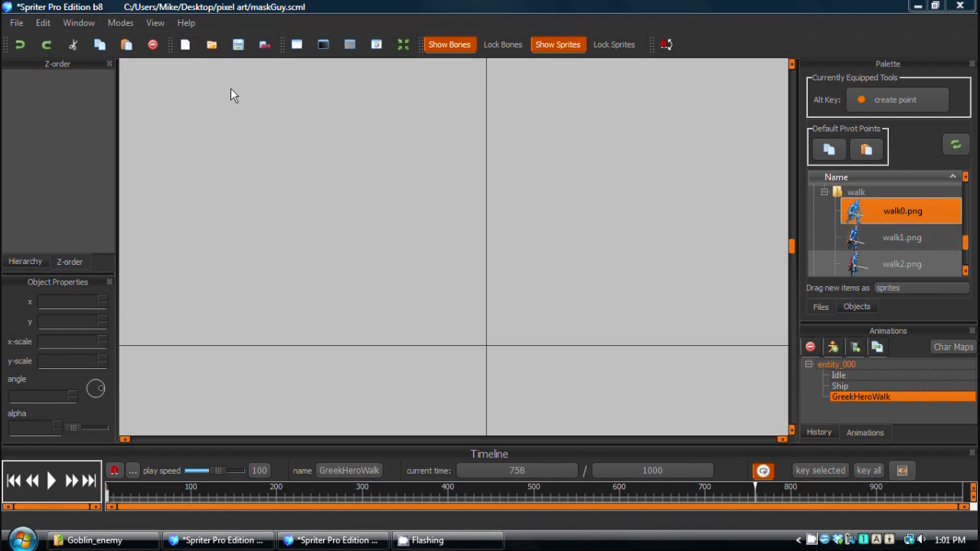
Select walk0.png in the Palette and scroll down the list toward walk7.png
left_click(902, 238)
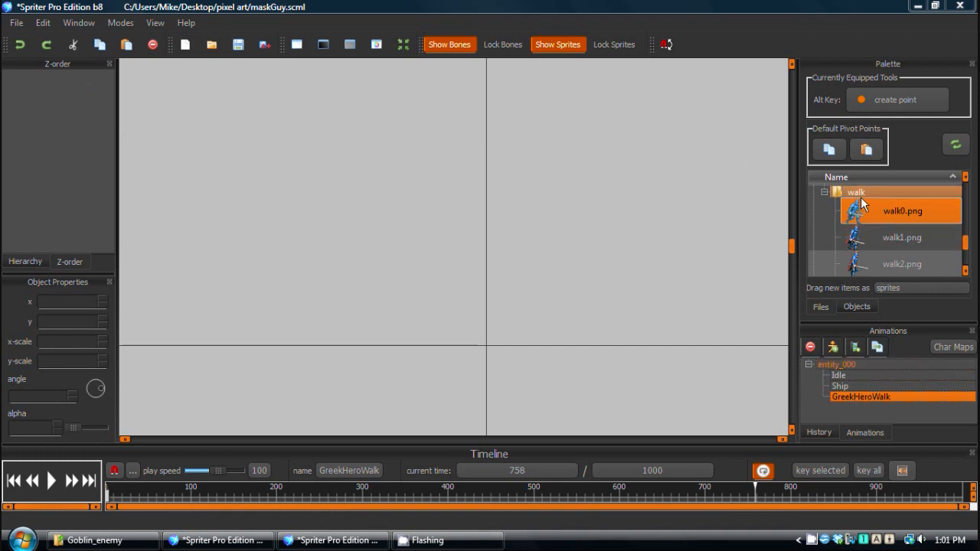
left_click(901, 237)
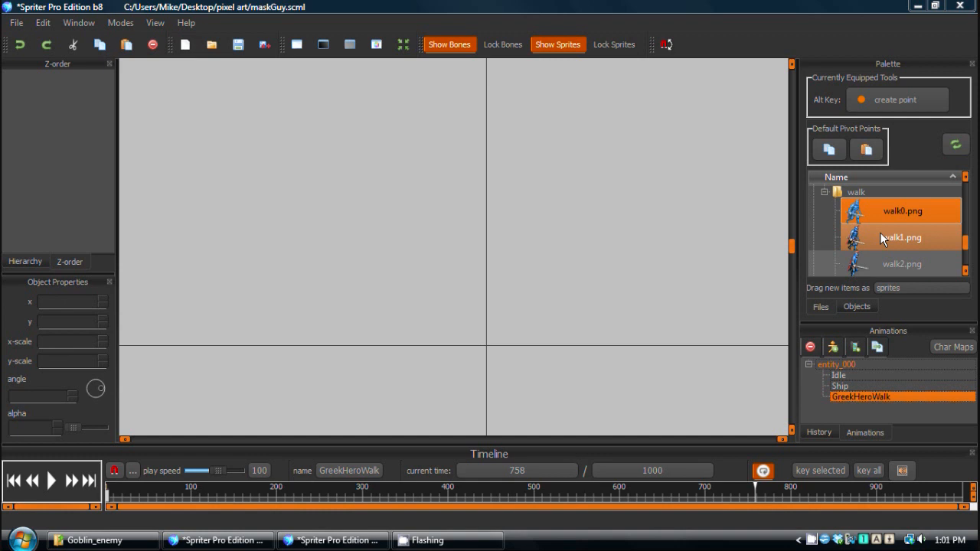
mouse_move(893, 256)
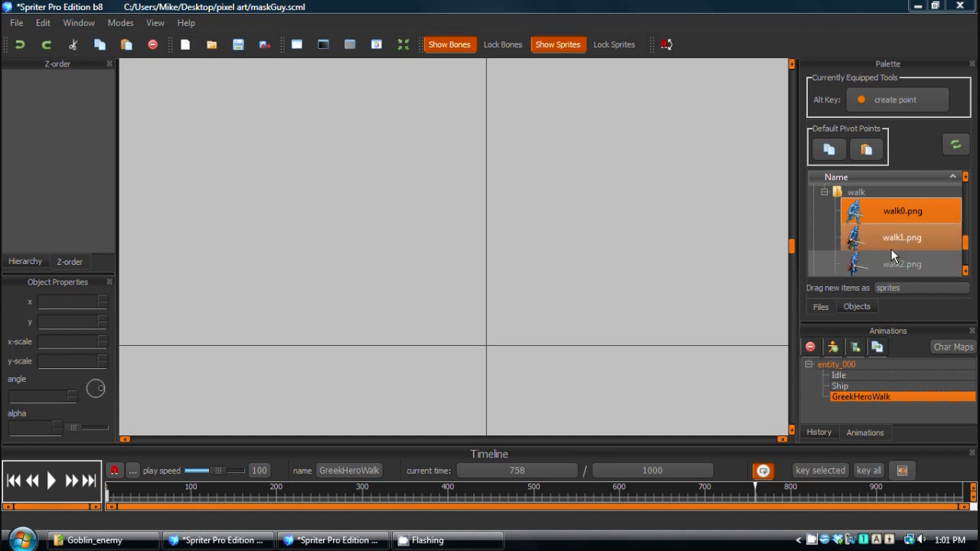
scroll("down", 3)
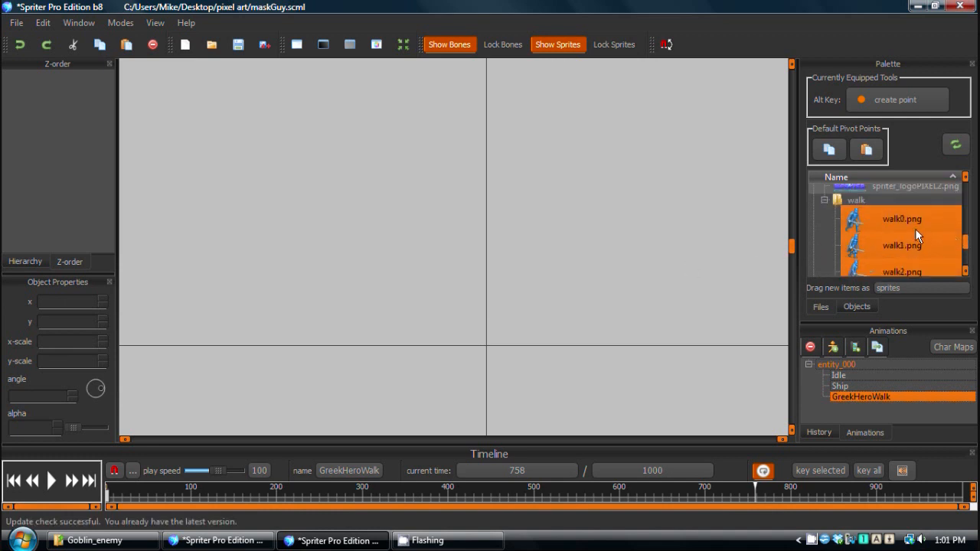
scroll("down", 3)
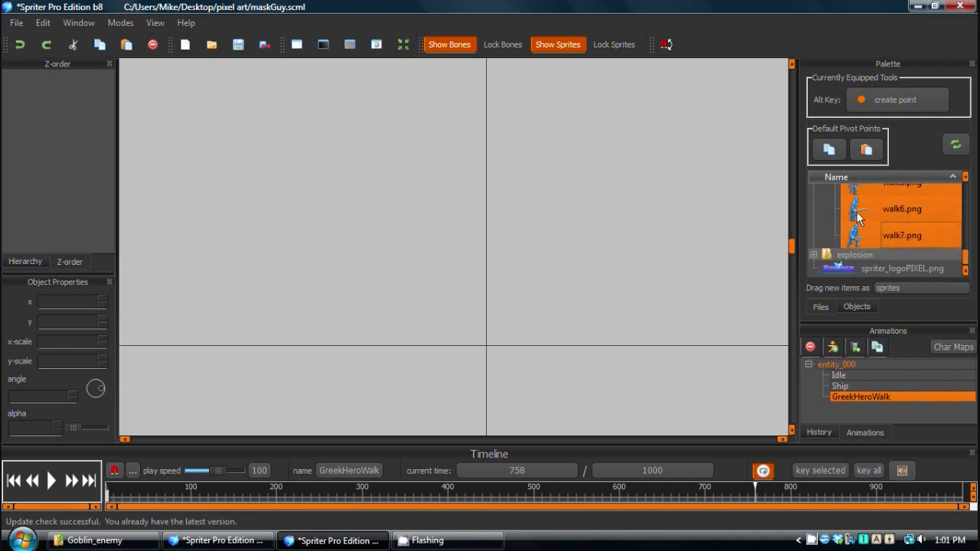
mouse_move(853, 222)
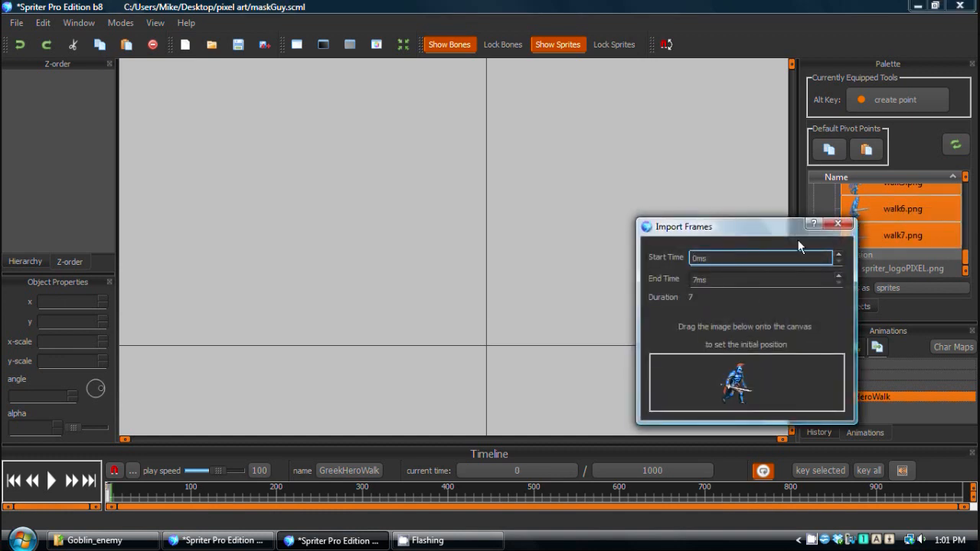
Import the eight walk frames with End Time 1000ms and play the walk
left_click(758, 257)
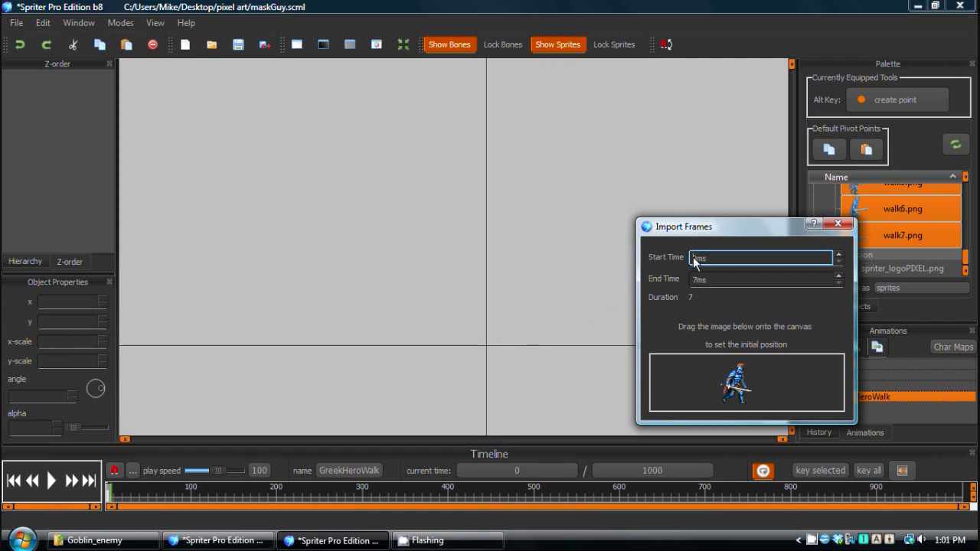
left_click(757, 279)
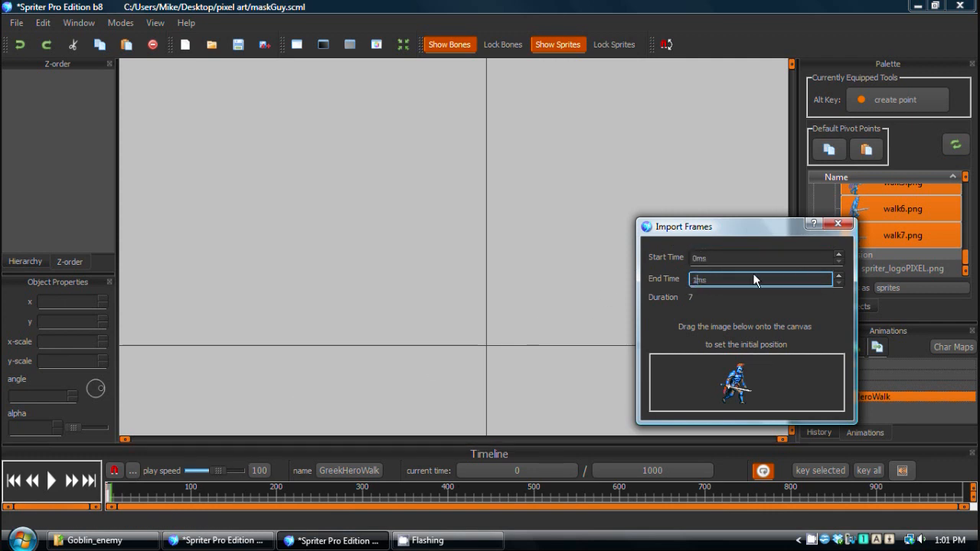
type("1000ms")
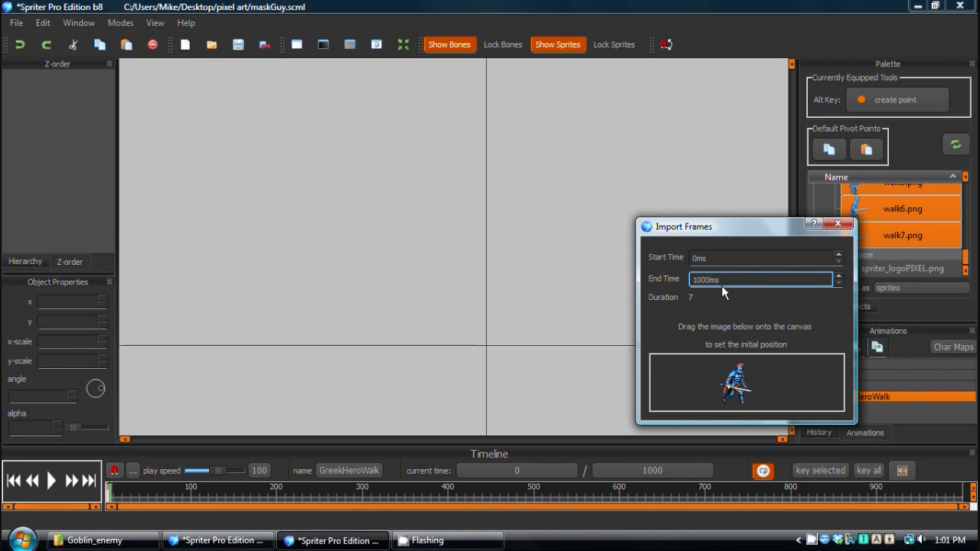
mouse_move(715, 312)
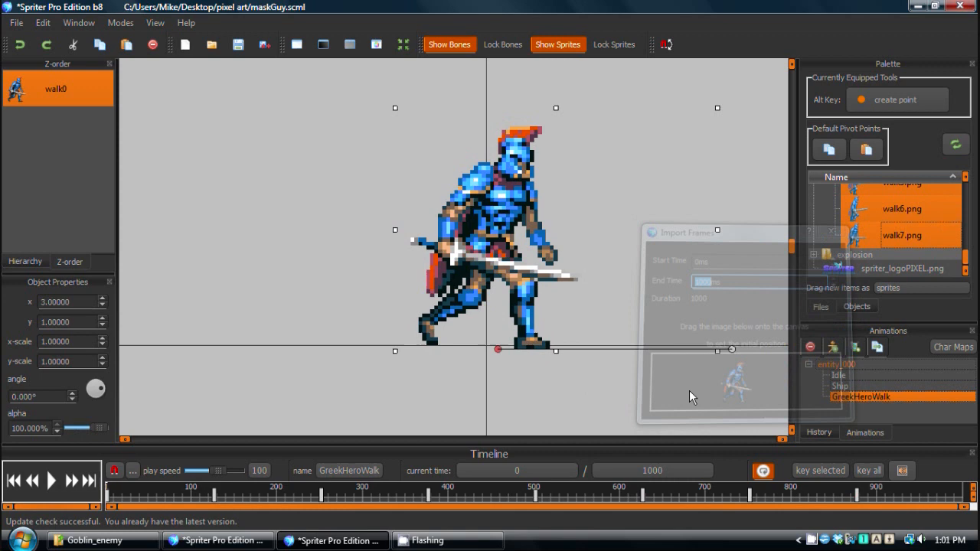
left_click(49, 484)
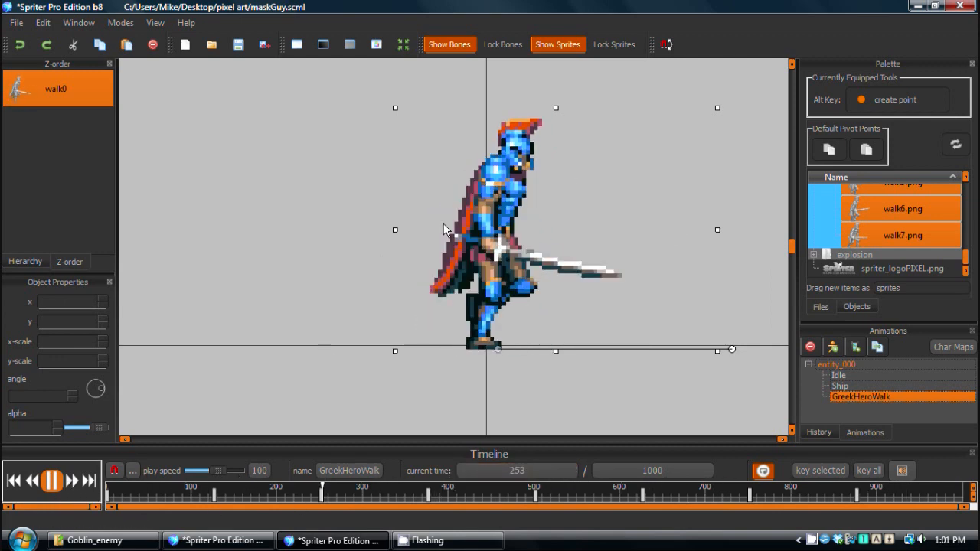
Stretch GreekHeroWalk to 1400 ms with stretched keys and play it back
left_click(50, 484)
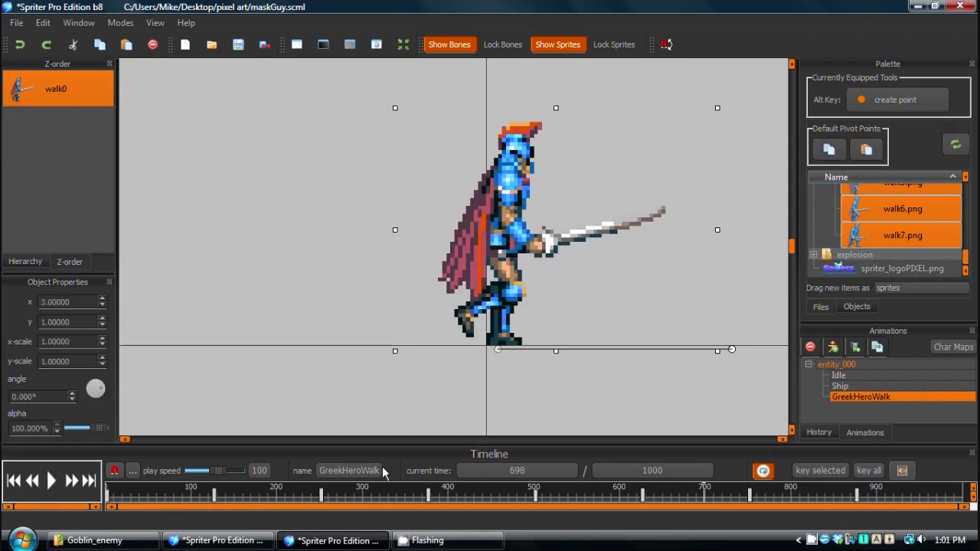
left_click(652, 470)
type("1400")
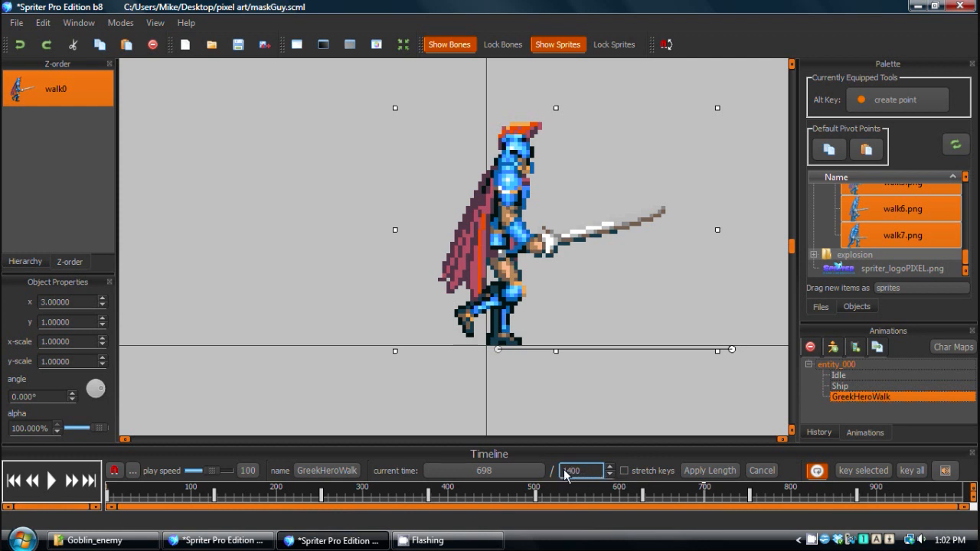
mouse_move(624, 481)
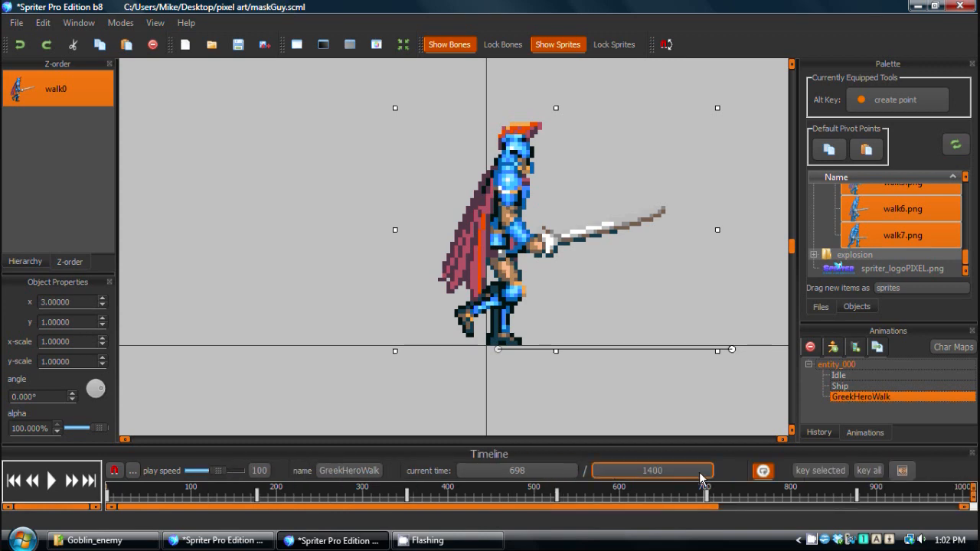
left_click(51, 484)
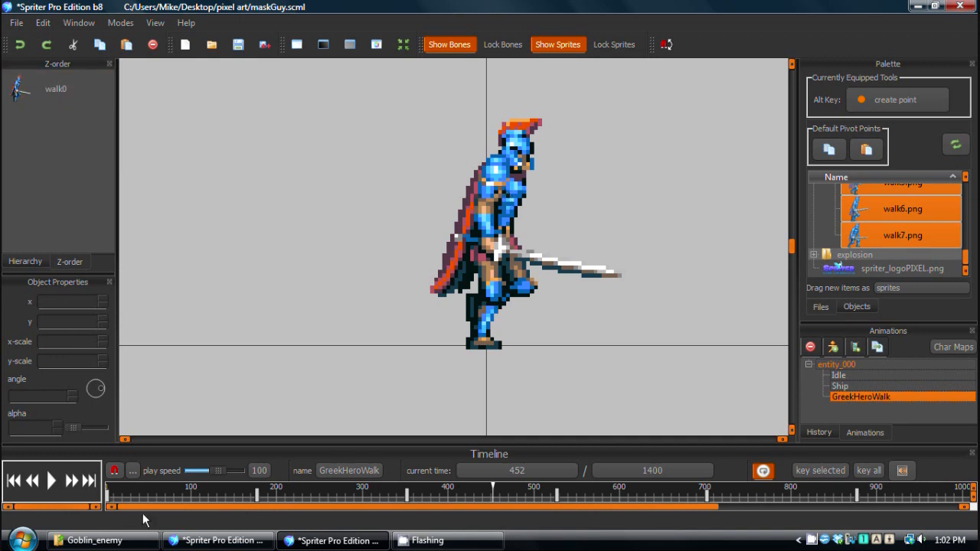
left_click(52, 484)
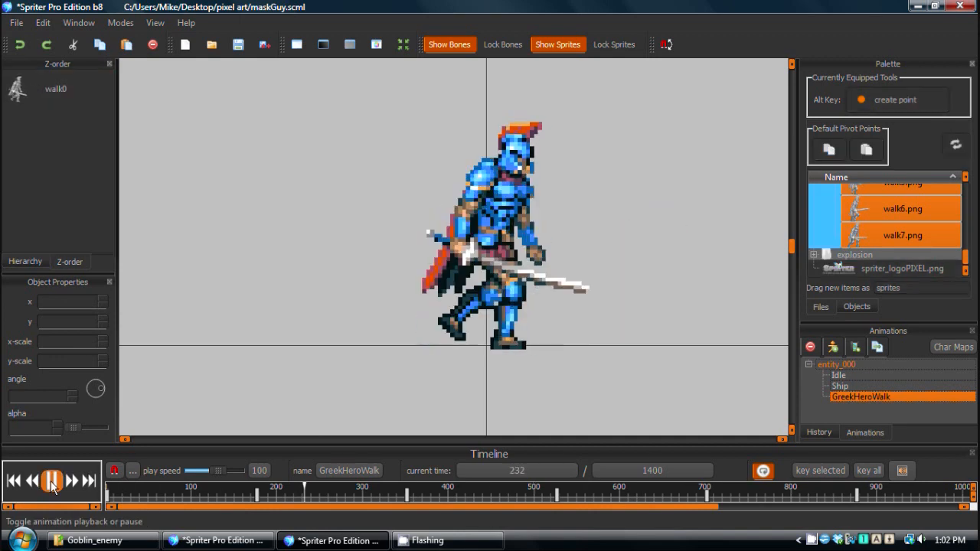
left_click(50, 479)
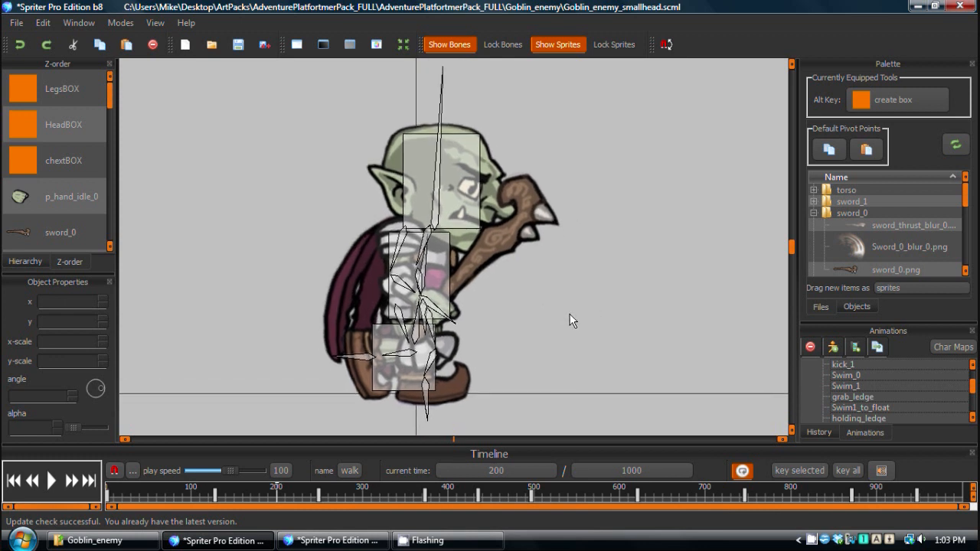
mouse_move(619, 315)
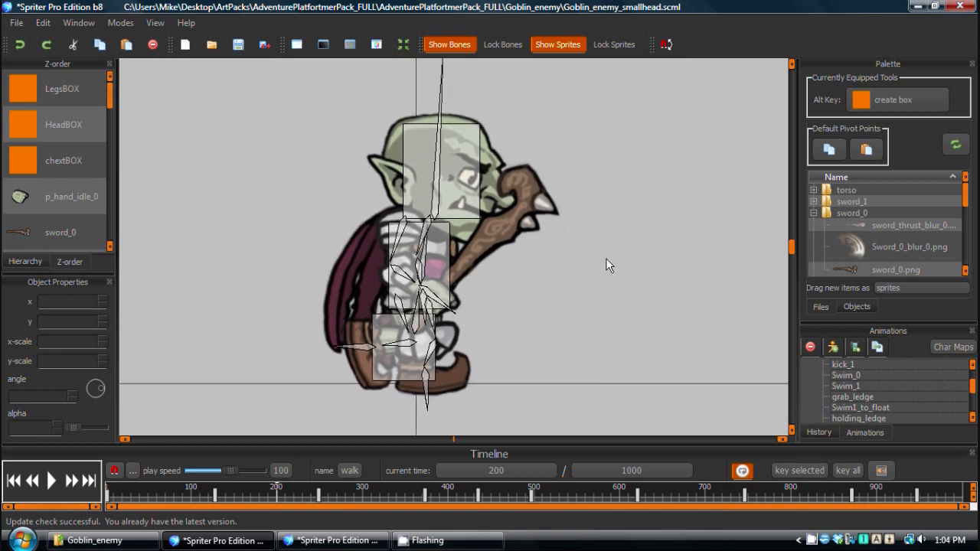
mouse_move(712, 344)
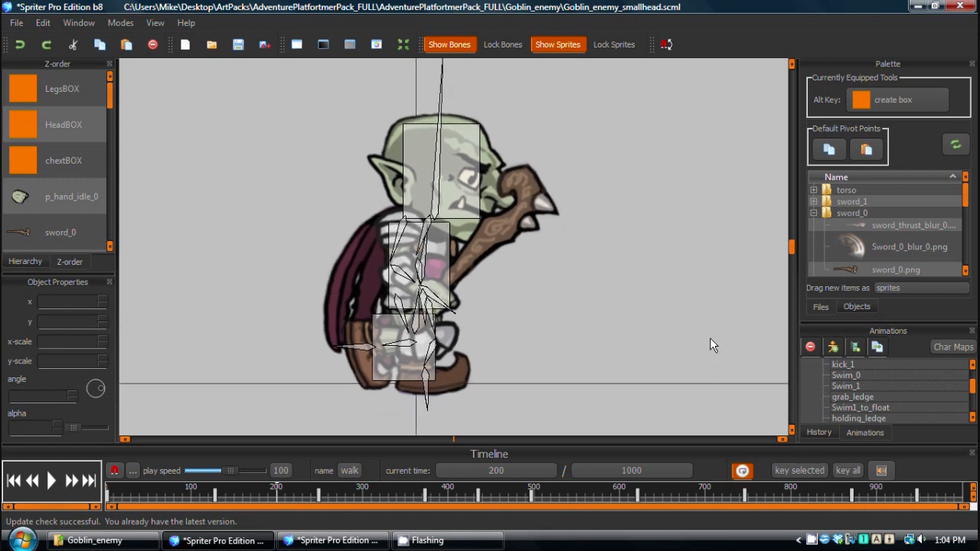